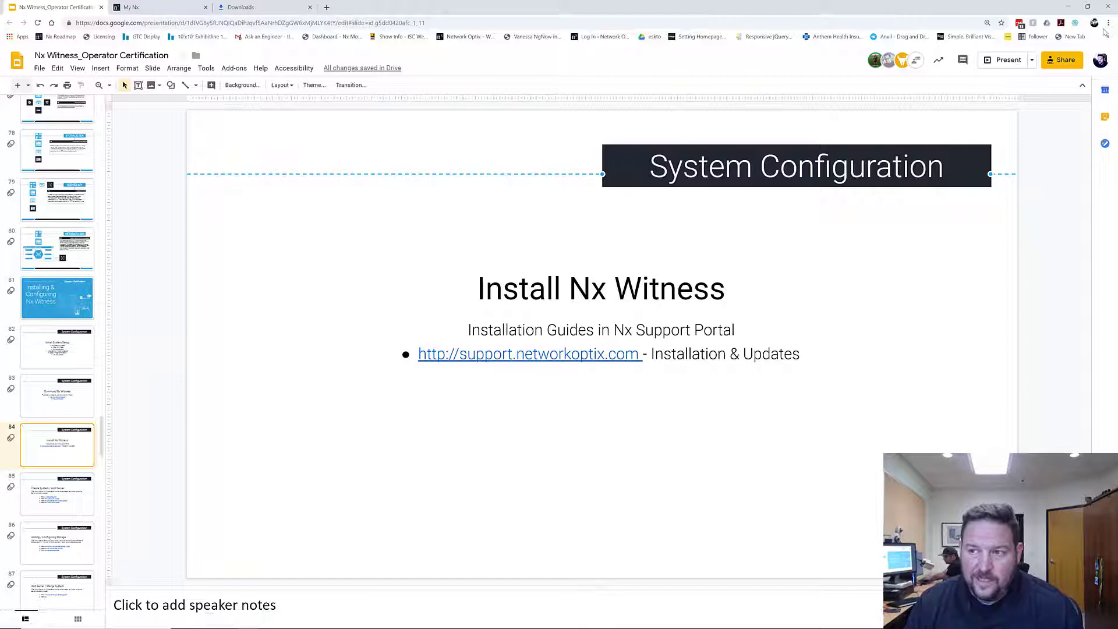
Run the nxwitness-bundle 4.0 installer, accept the EULA, install and launch the client
{"action": "left_click", "coordinate": [251, 7]}
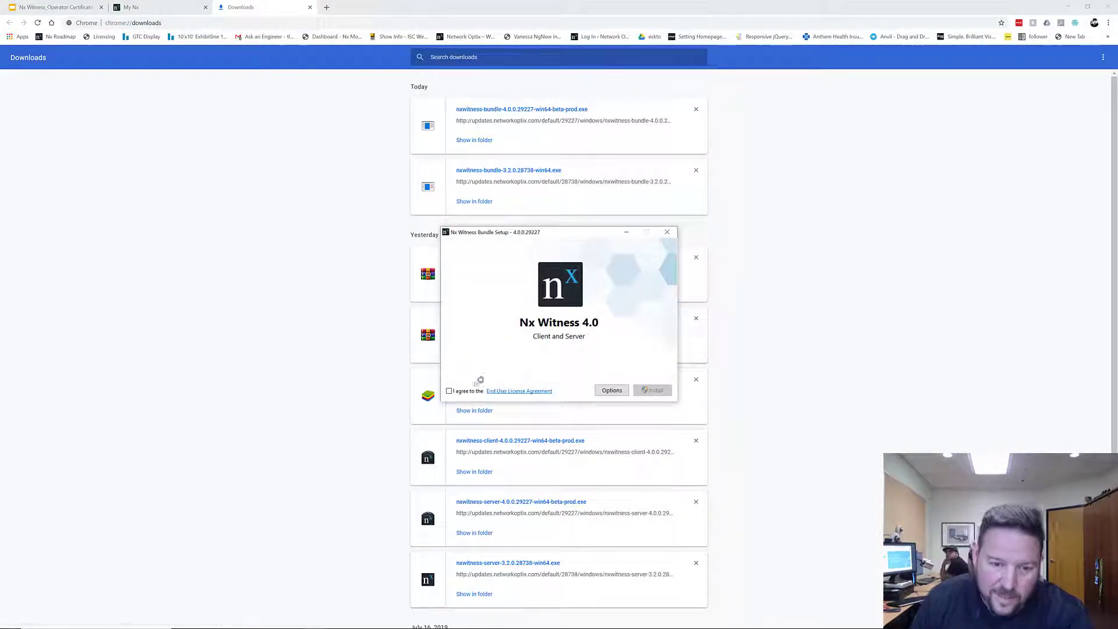
{"action": "left_click", "coordinate": [449, 392]}
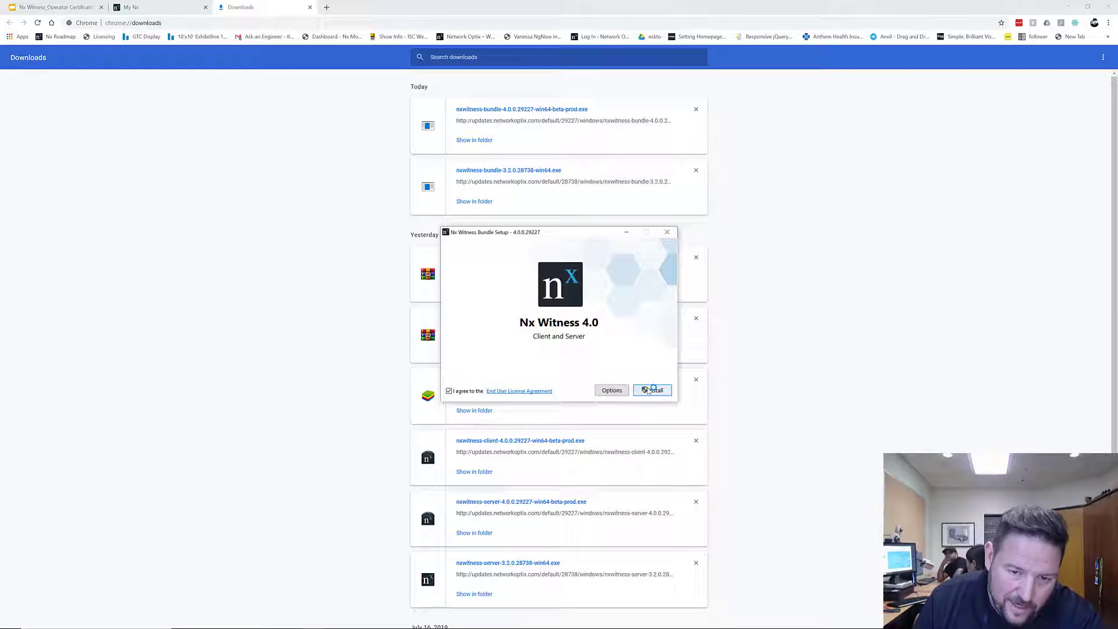
{"action": "left_click", "coordinate": [652, 389]}
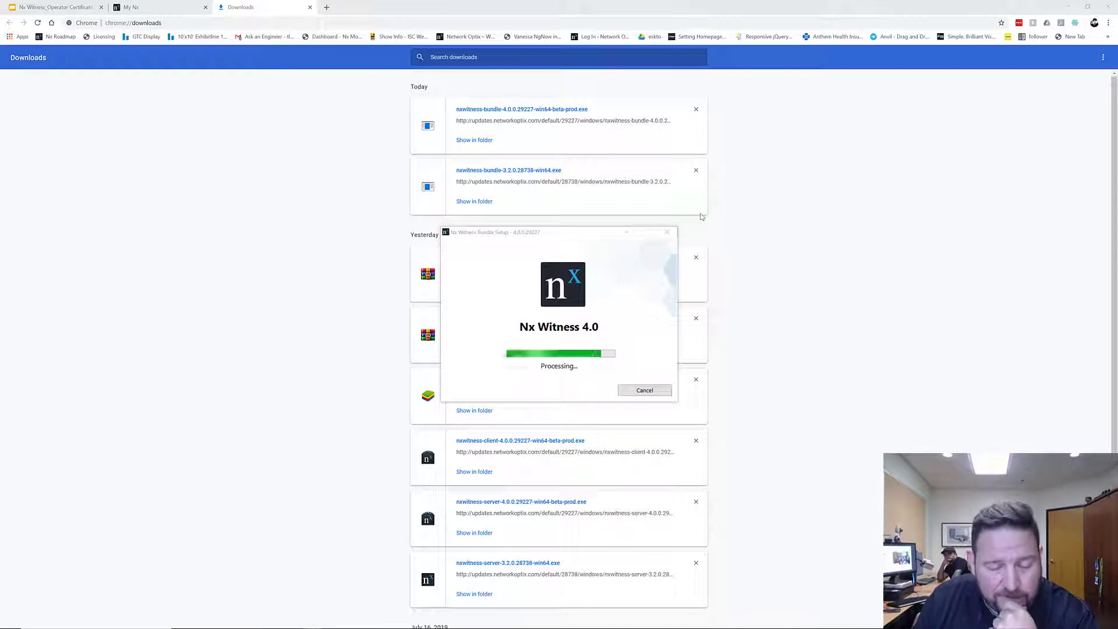
{"action": "mouse_move", "coordinate": [635, 298]}
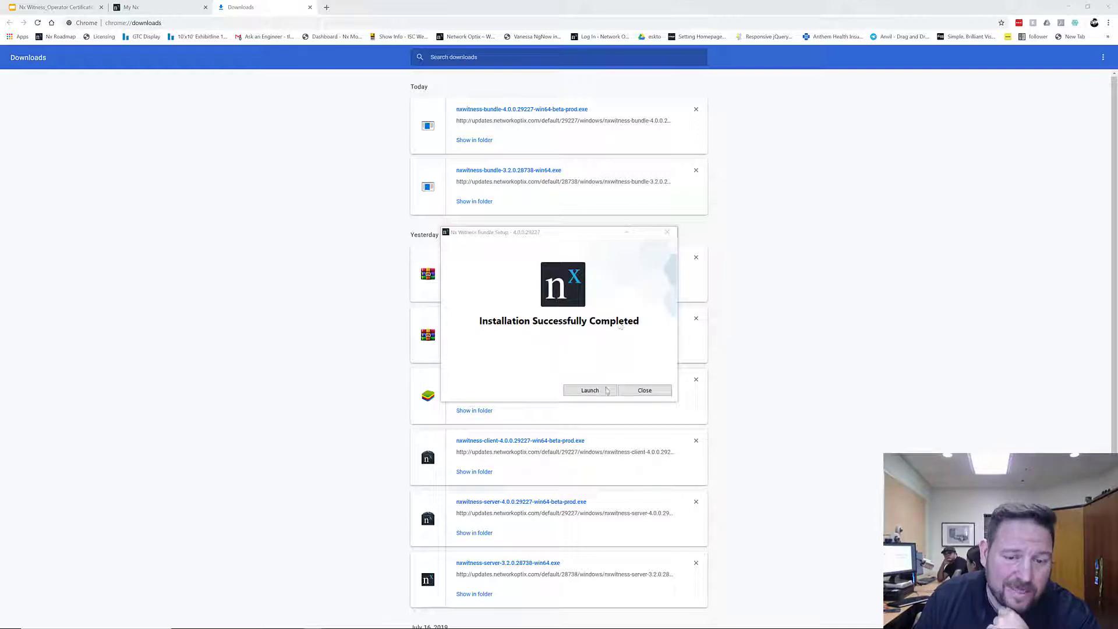
{"action": "left_click", "coordinate": [643, 390]}
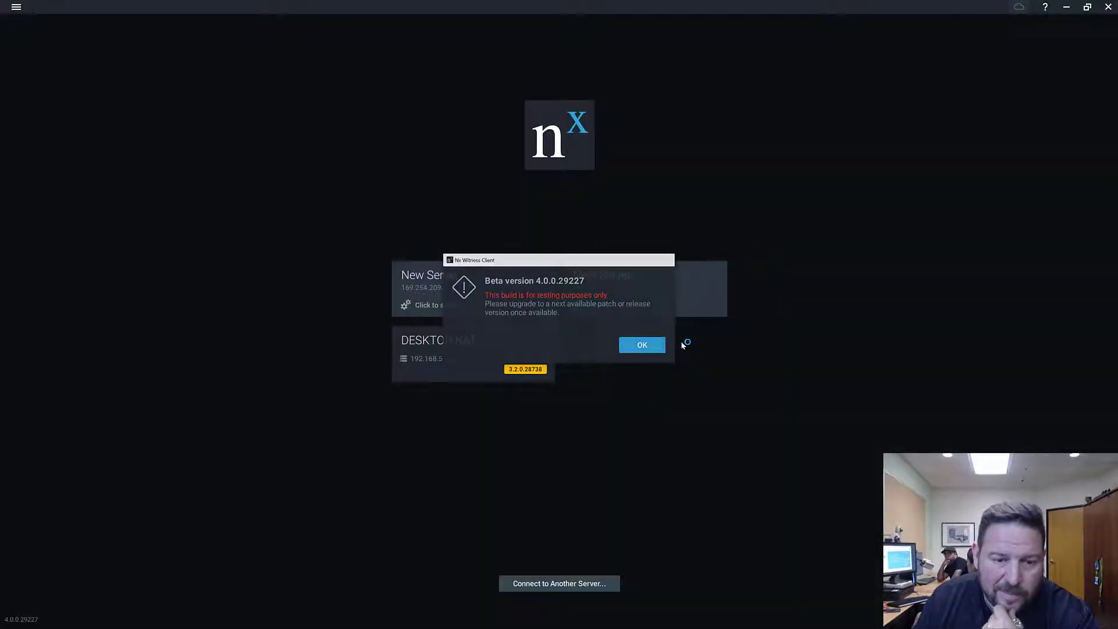
Dismiss the beta notice and connect to DESKTOP-KAT as admin, accepting the client download prompt
{"action": "left_click", "coordinate": [641, 345]}
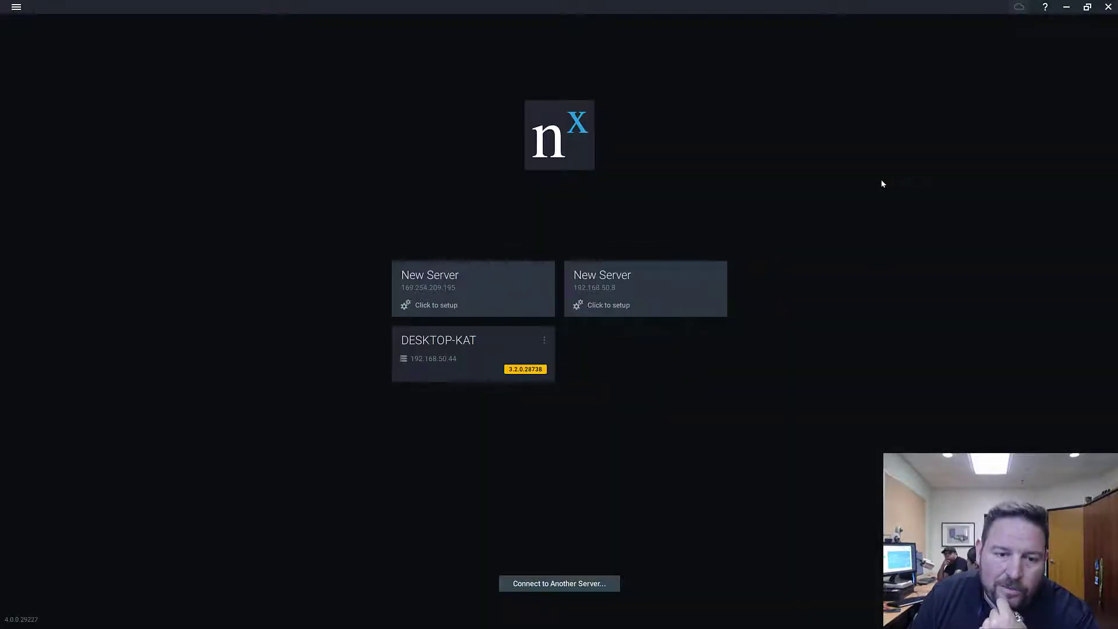
{"action": "mouse_move", "coordinate": [856, 186]}
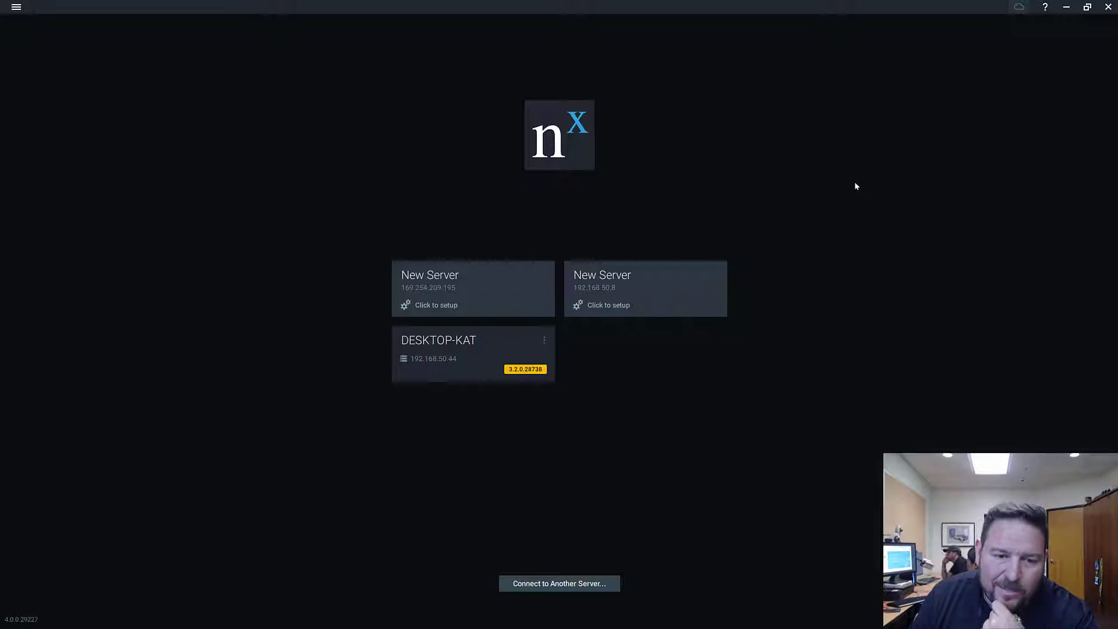
{"action": "mouse_move", "coordinate": [848, 192]}
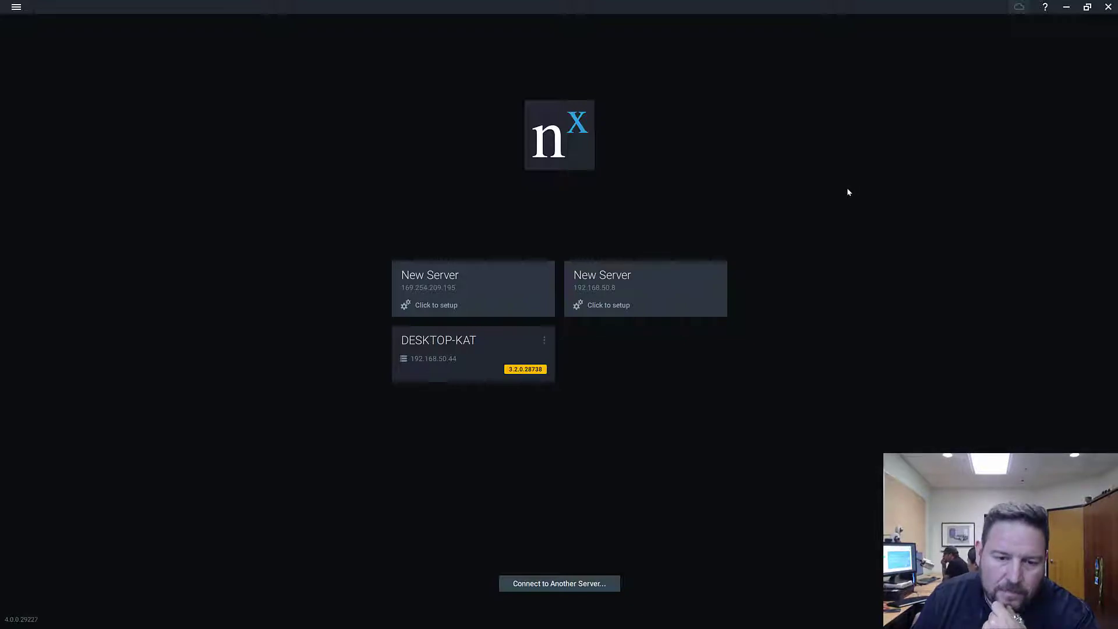
{"action": "mouse_move", "coordinate": [833, 185]}
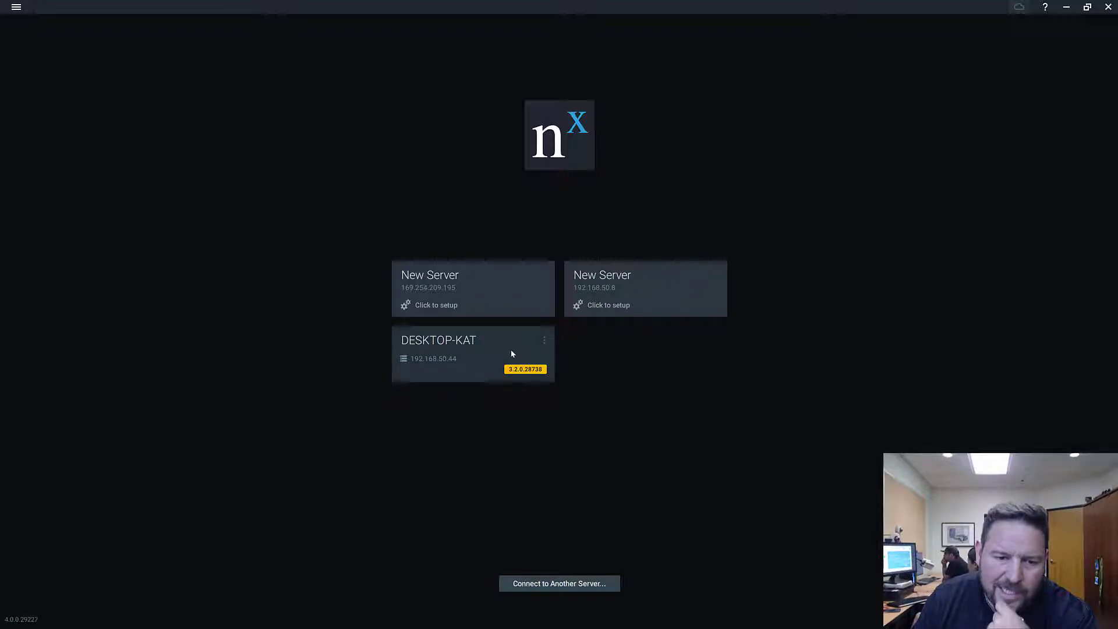
{"action": "mouse_move", "coordinate": [501, 352]}
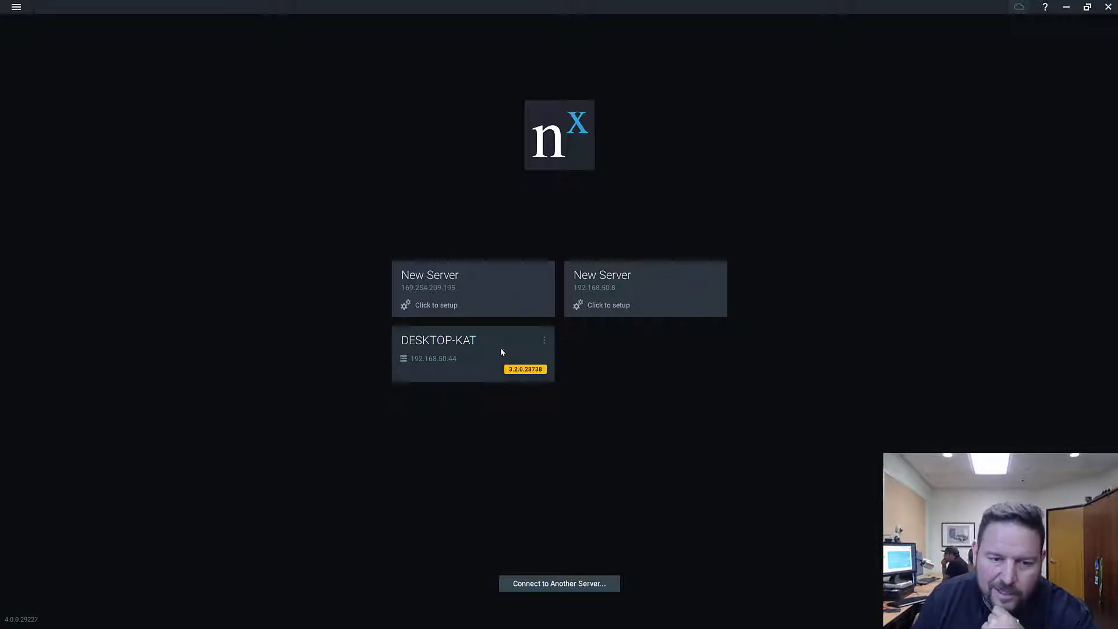
{"action": "mouse_move", "coordinate": [517, 331]}
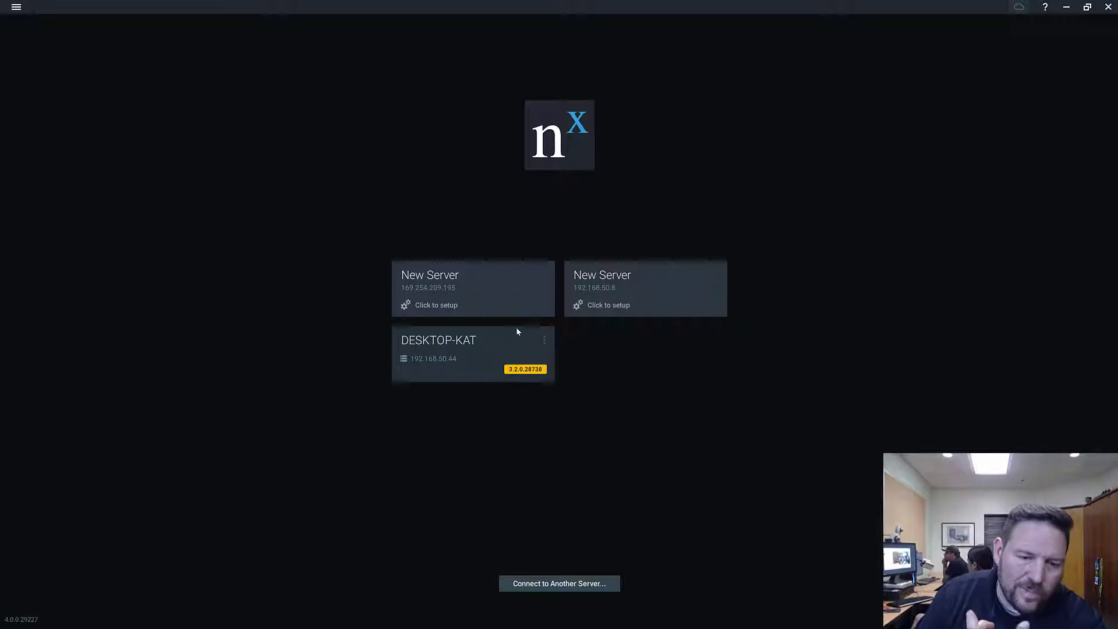
{"action": "mouse_move", "coordinate": [496, 344]}
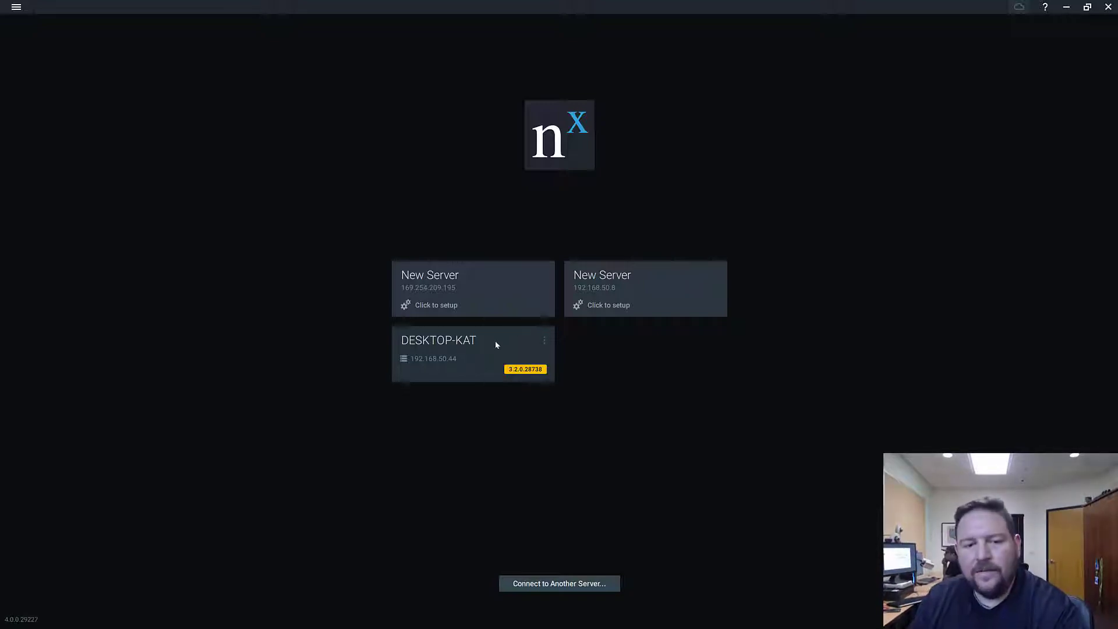
{"action": "left_click", "coordinate": [472, 353]}
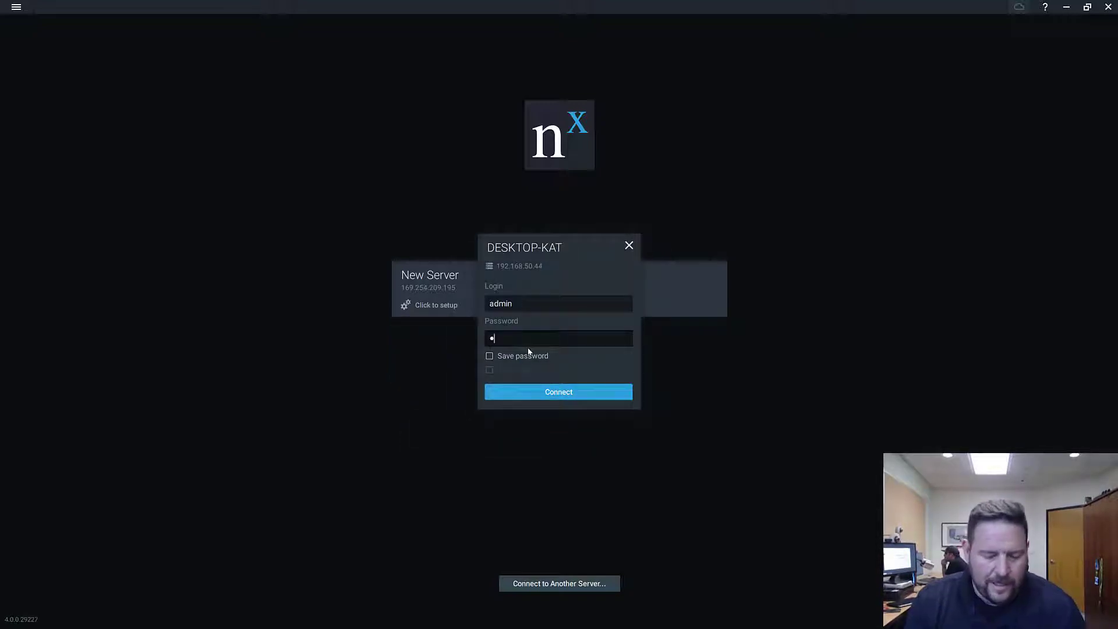
{"action": "left_click", "coordinate": [559, 391]}
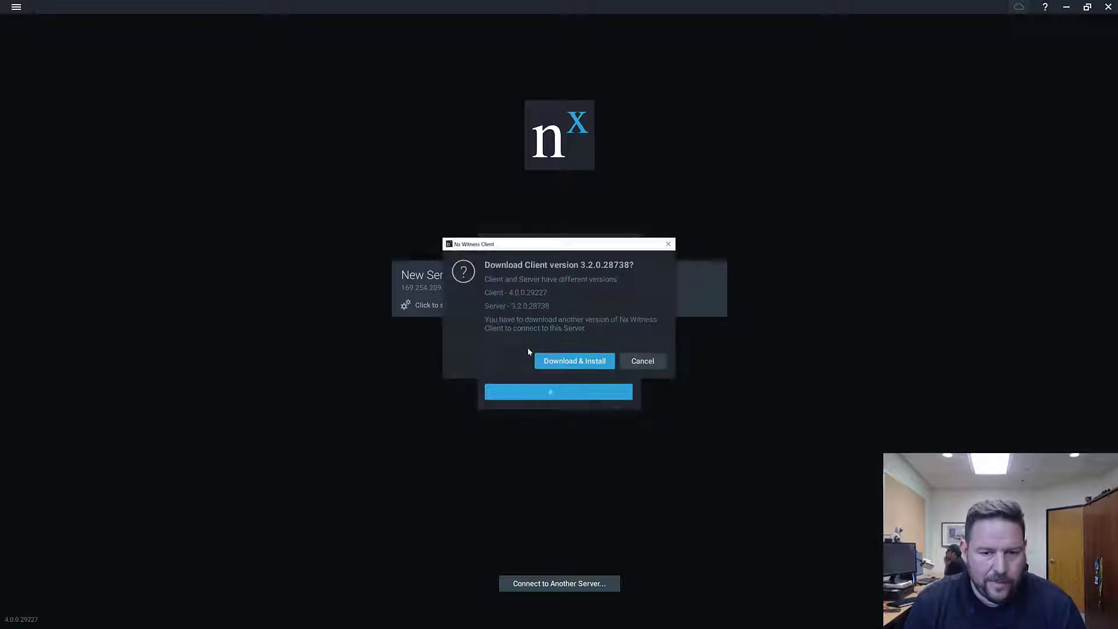
{"action": "left_click", "coordinate": [574, 361]}
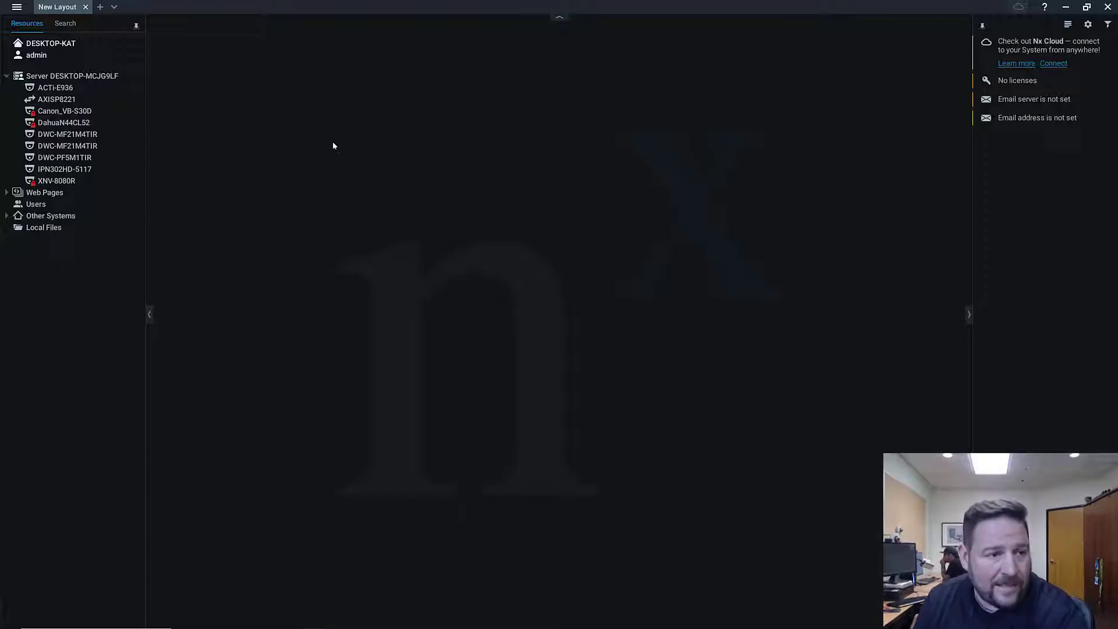
{"action": "left_click", "coordinate": [16, 8]}
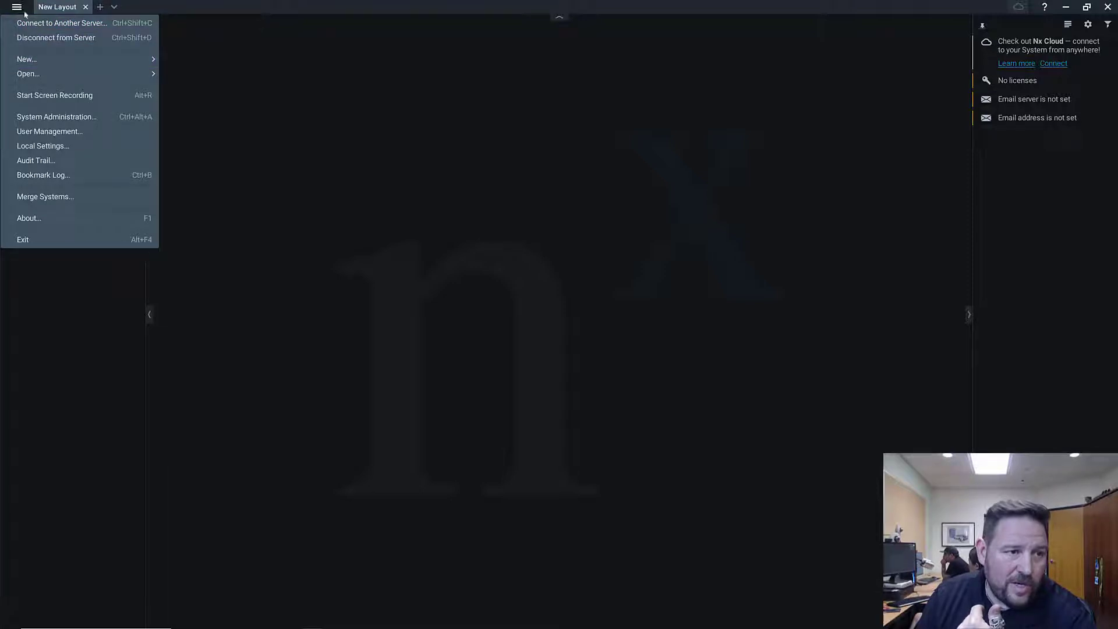
{"action": "mouse_move", "coordinate": [63, 123]}
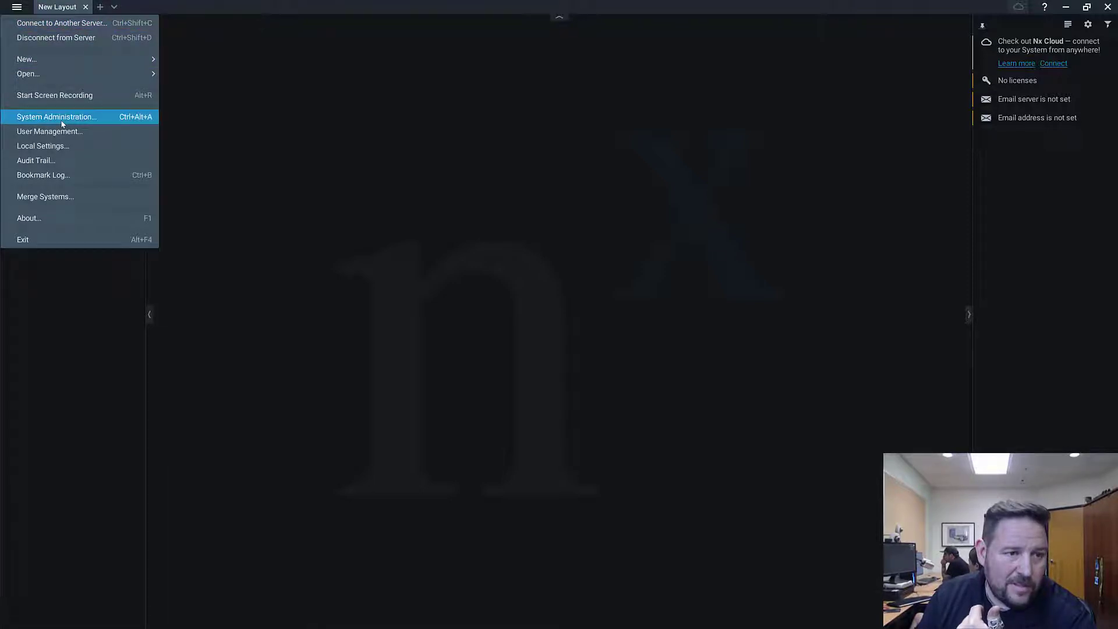
{"action": "left_click", "coordinate": [56, 116]}
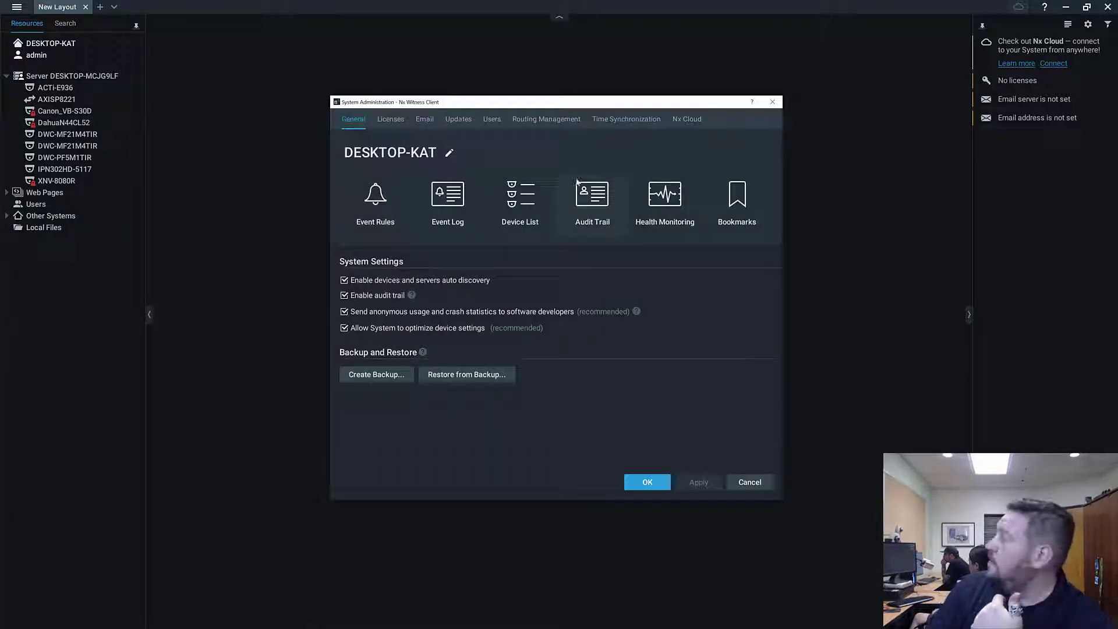
{"action": "left_click", "coordinate": [458, 119]}
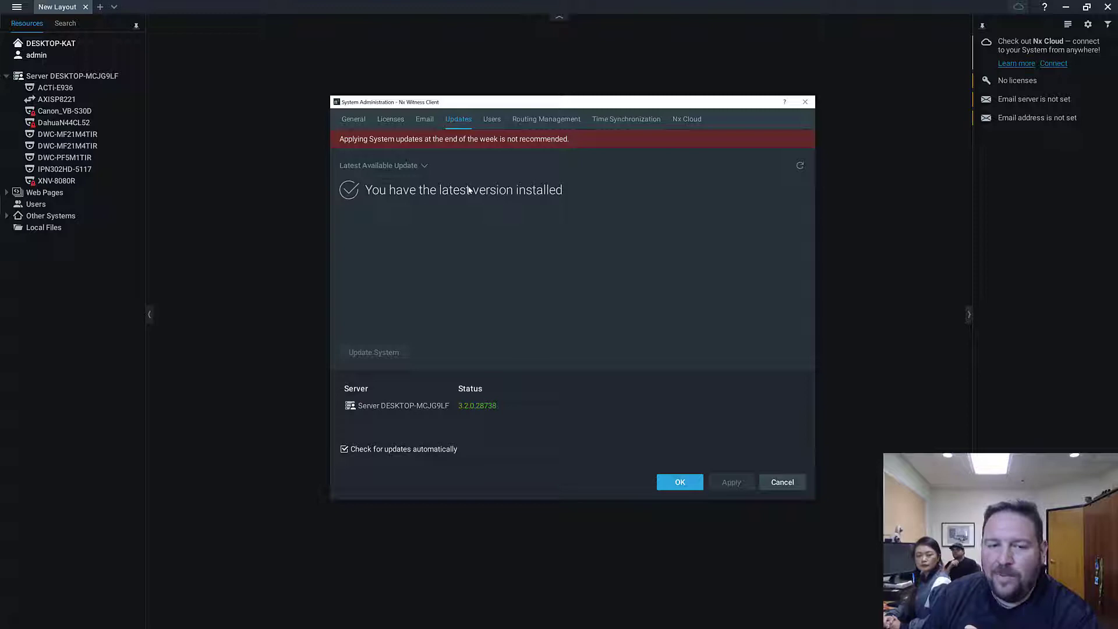
{"action": "mouse_move", "coordinate": [442, 176]}
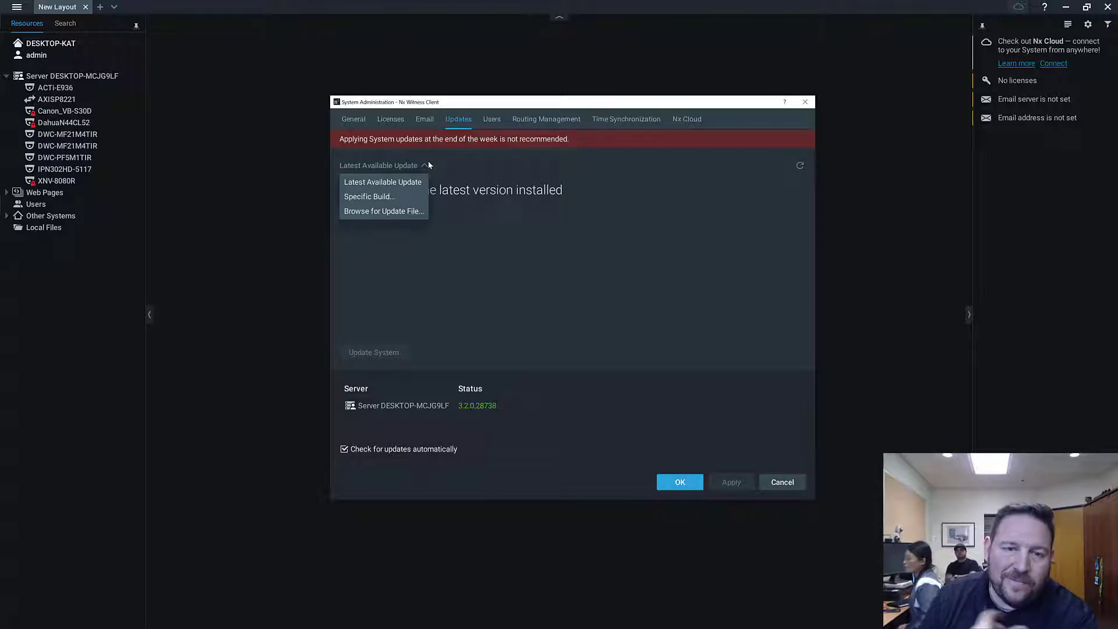
{"action": "mouse_move", "coordinate": [447, 166]}
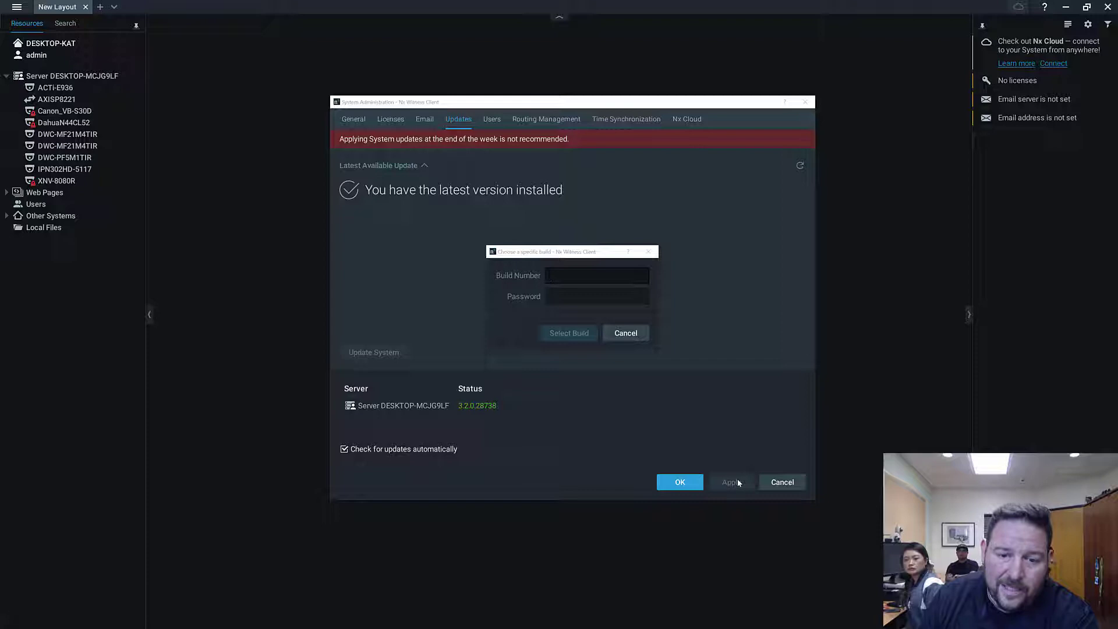
{"action": "left_click", "coordinate": [625, 333]}
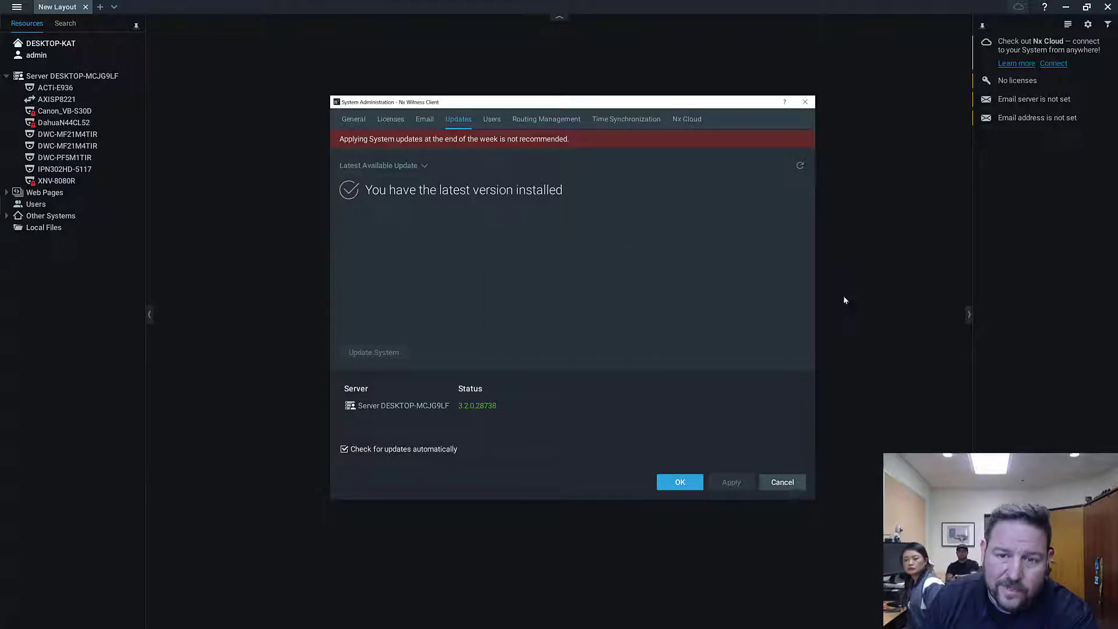
{"action": "left_click", "coordinate": [680, 482]}
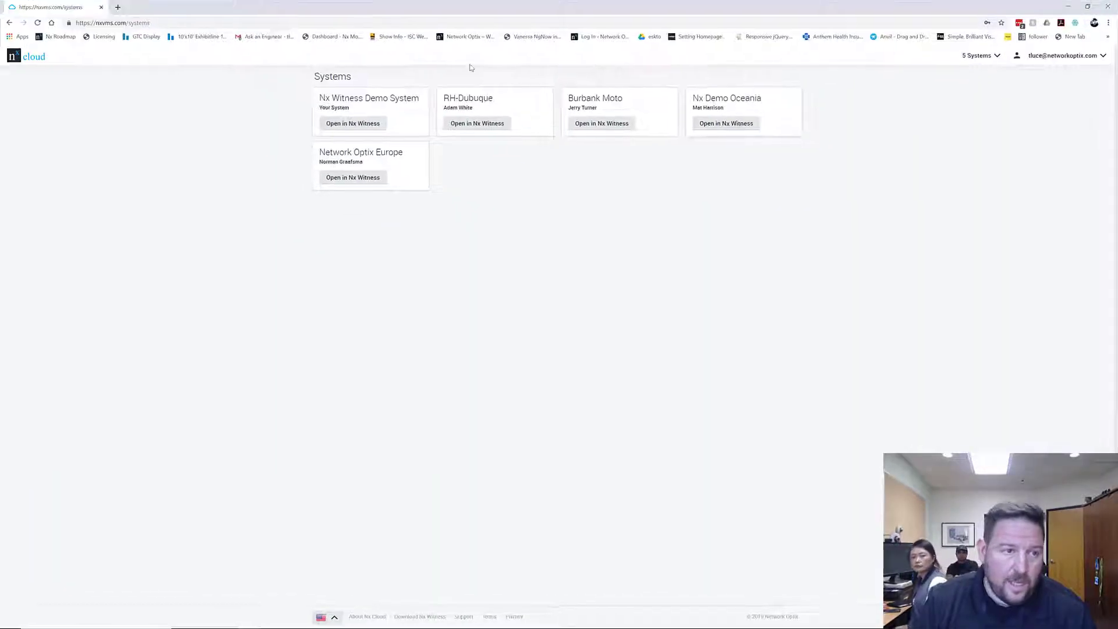
Reach the My Nx beta download tab and select the in-client upgrade password for copying
{"action": "left_click", "coordinate": [134, 23]}
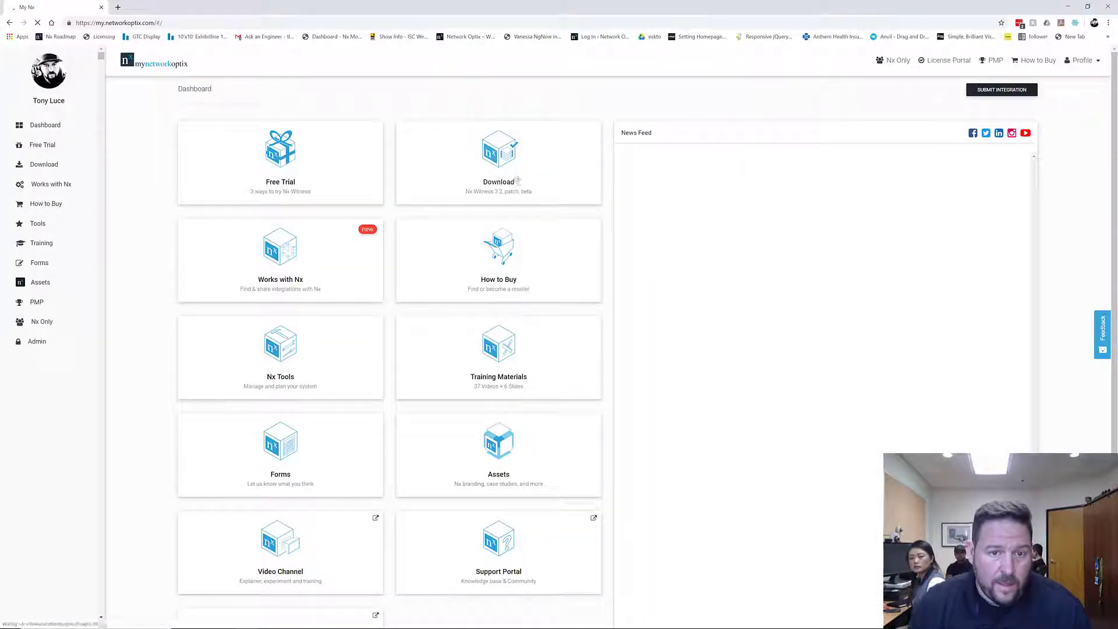
{"action": "left_click", "coordinate": [499, 157]}
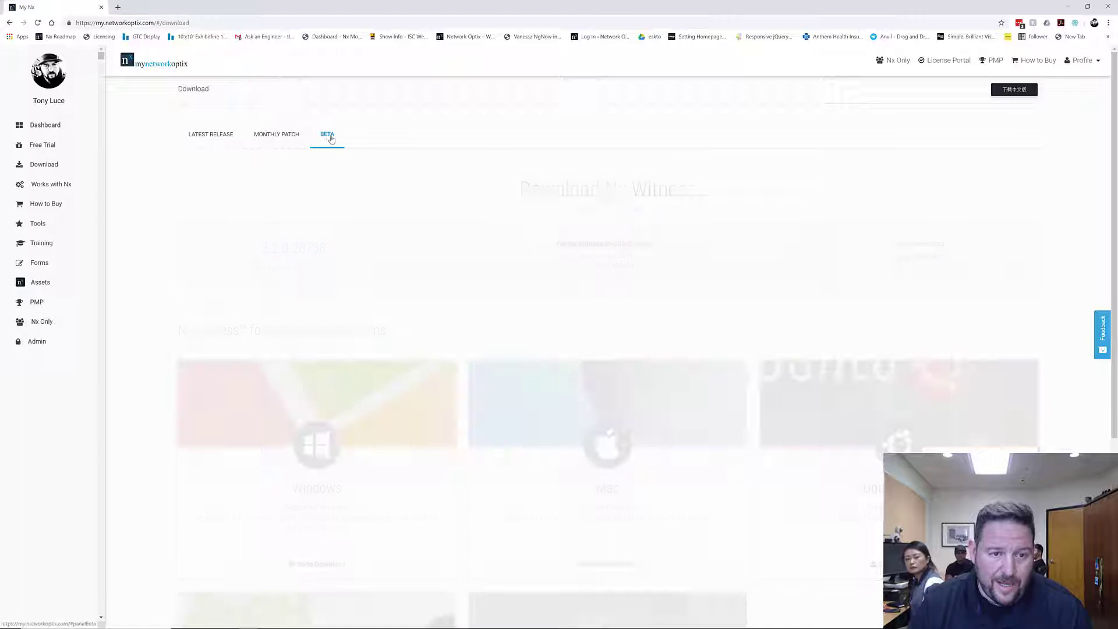
{"action": "left_click", "coordinate": [325, 135]}
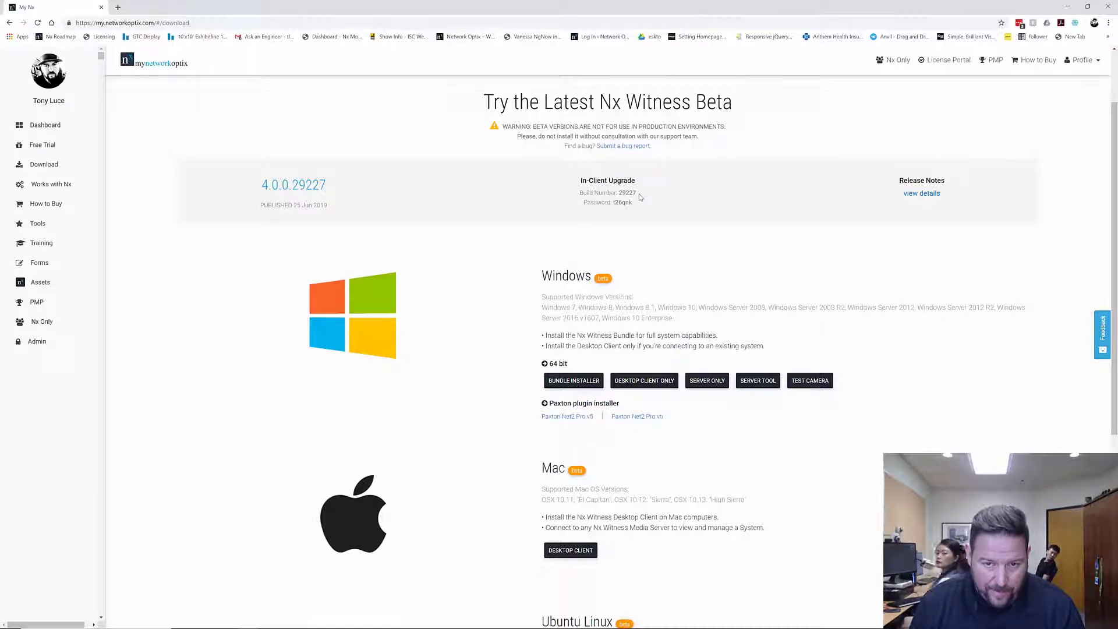
{"action": "double_click", "coordinate": [627, 192]}
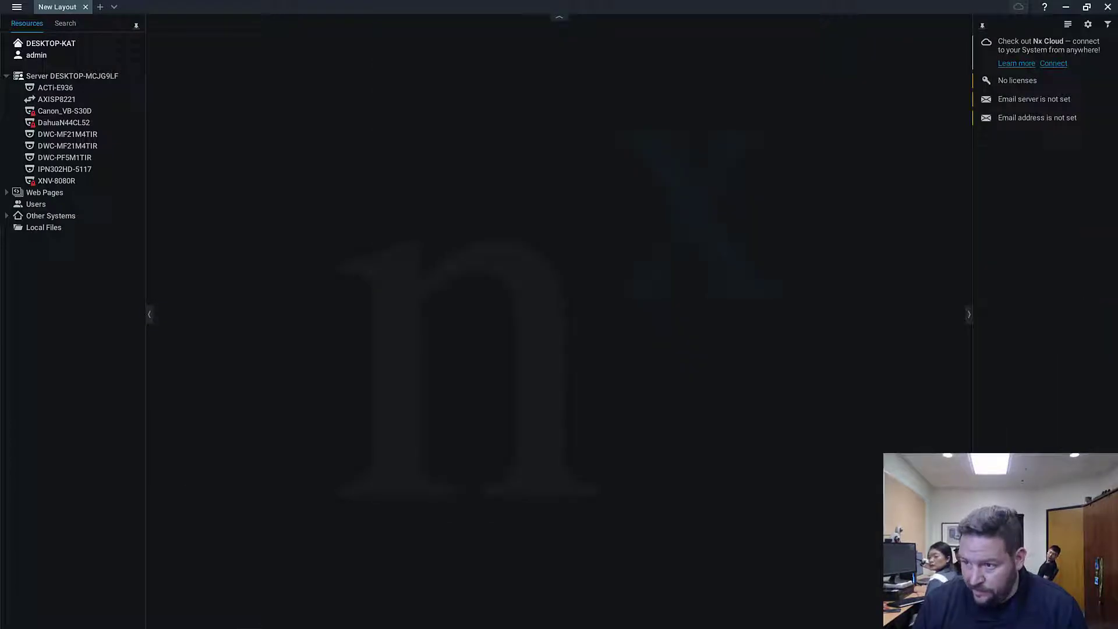
Enter build 29227 with the copied beta password and select it as the update target
{"action": "left_click", "coordinate": [14, 7]}
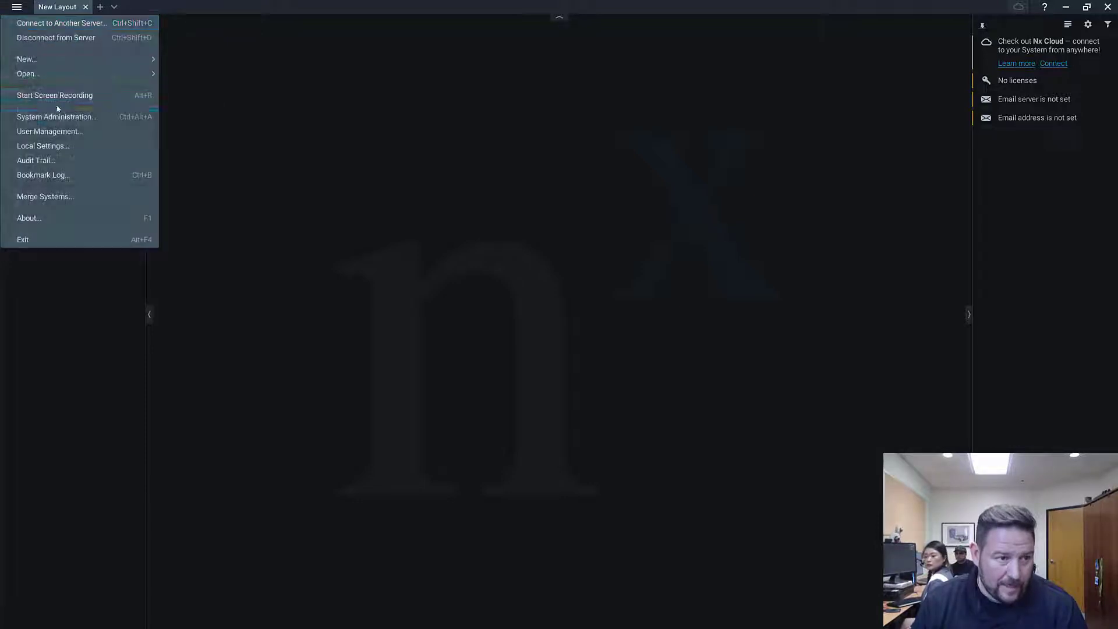
{"action": "left_click", "coordinate": [56, 116]}
{"action": "type", "text": "29227"}
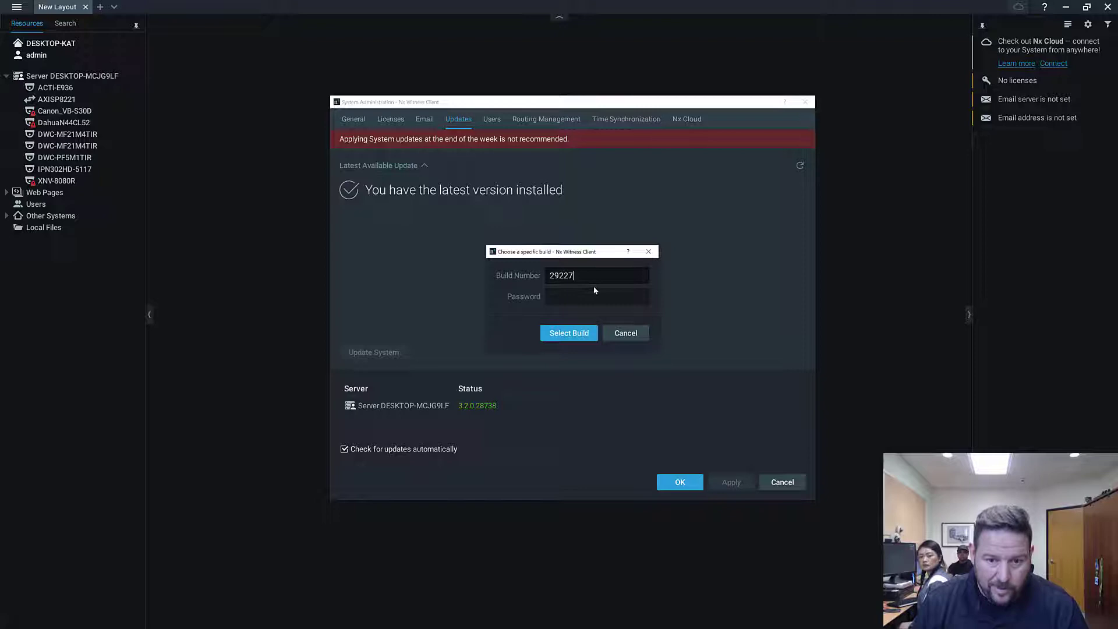
{"action": "left_click", "coordinate": [597, 297]}
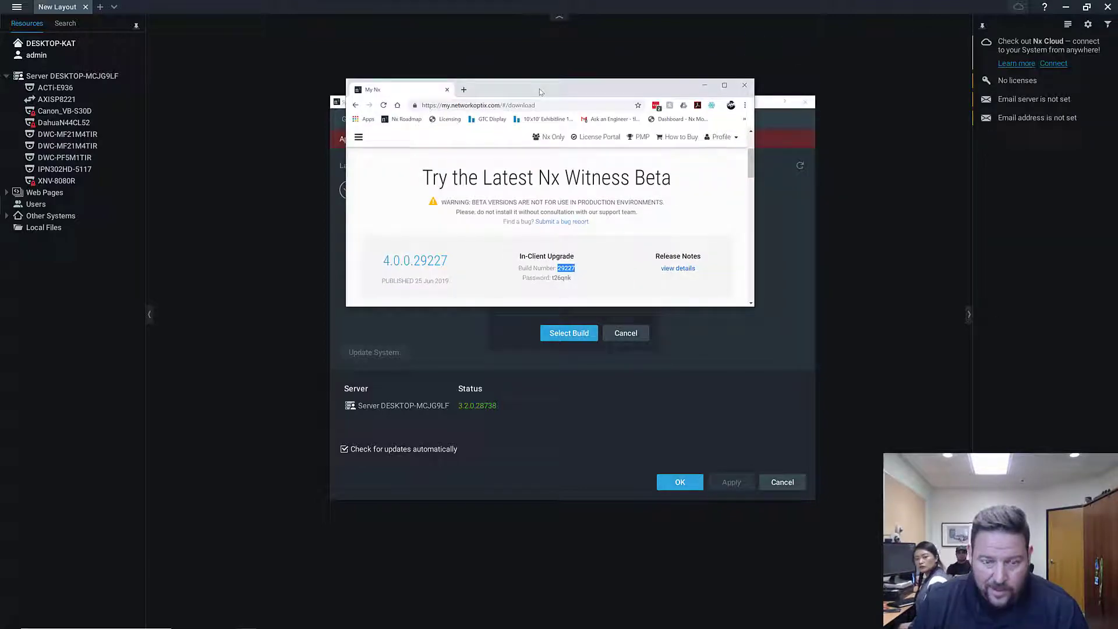
{"action": "double_click", "coordinate": [561, 277]}
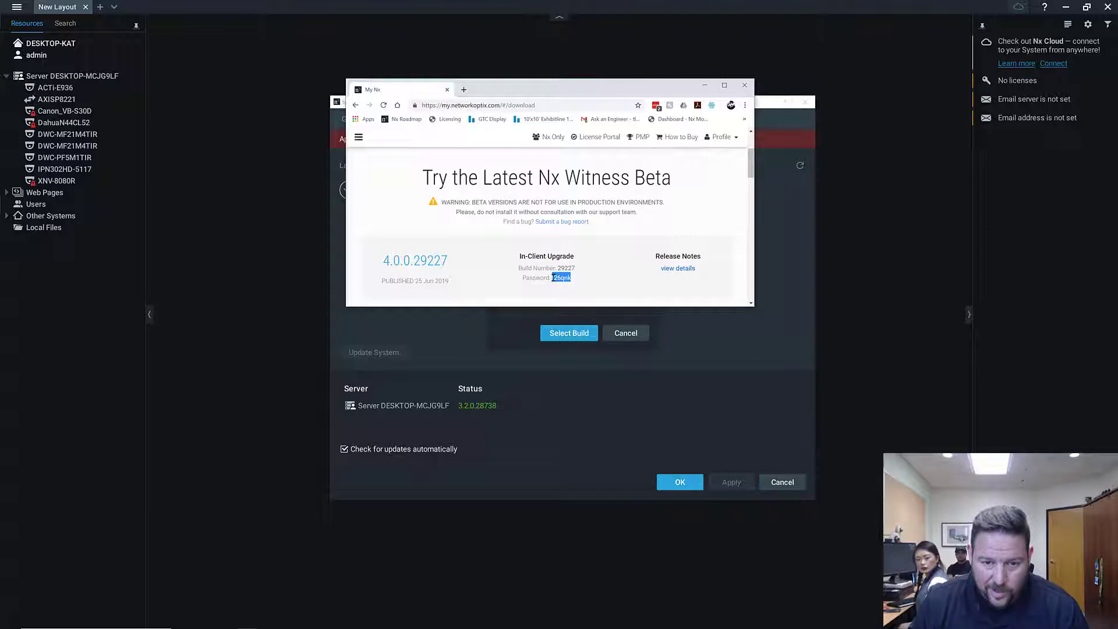
{"action": "mouse_move", "coordinate": [744, 85]}
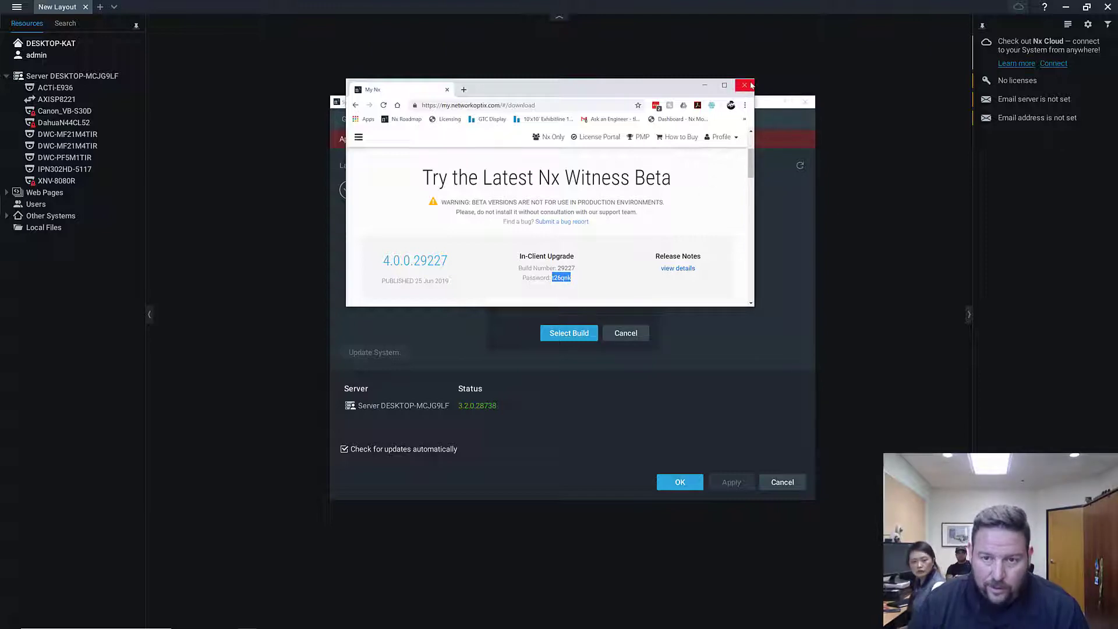
{"action": "mouse_move", "coordinate": [703, 87]}
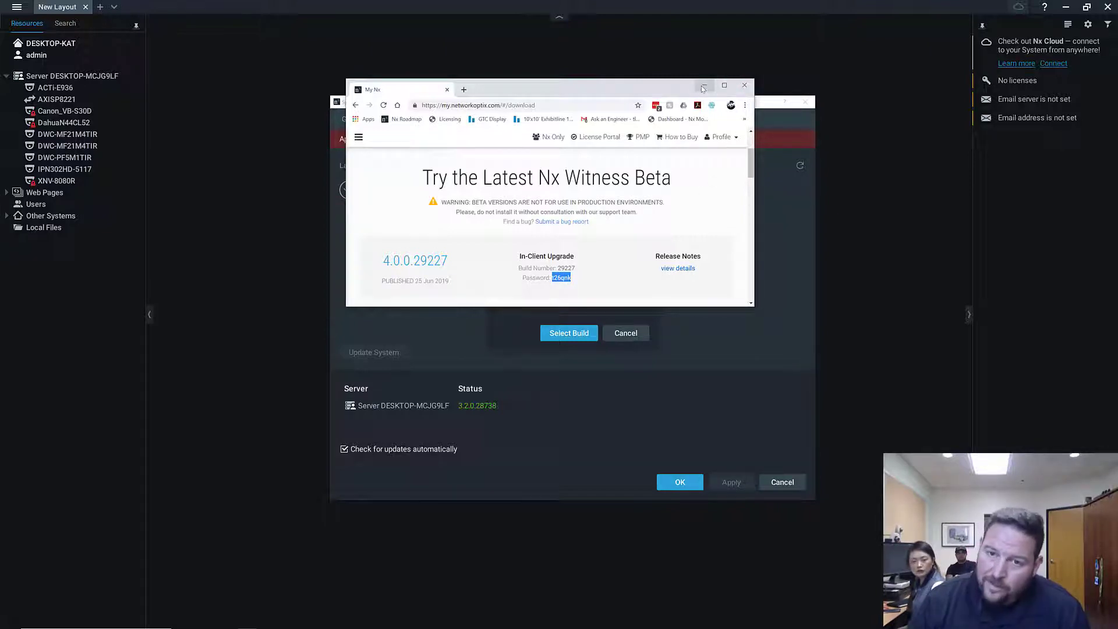
{"action": "left_click", "coordinate": [745, 85]}
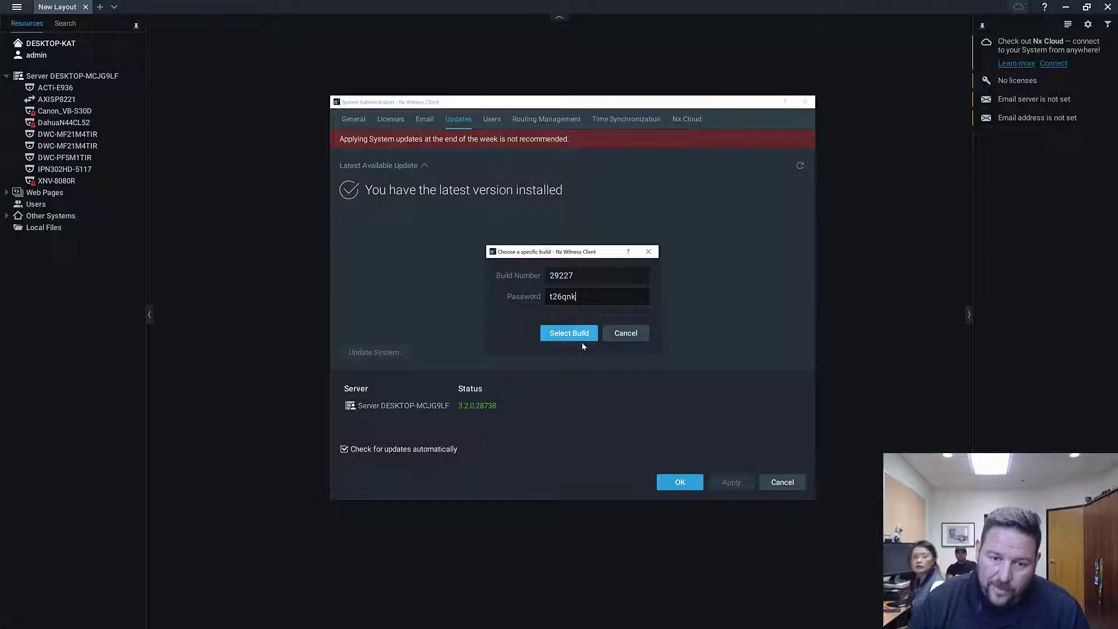
{"action": "left_click", "coordinate": [568, 333]}
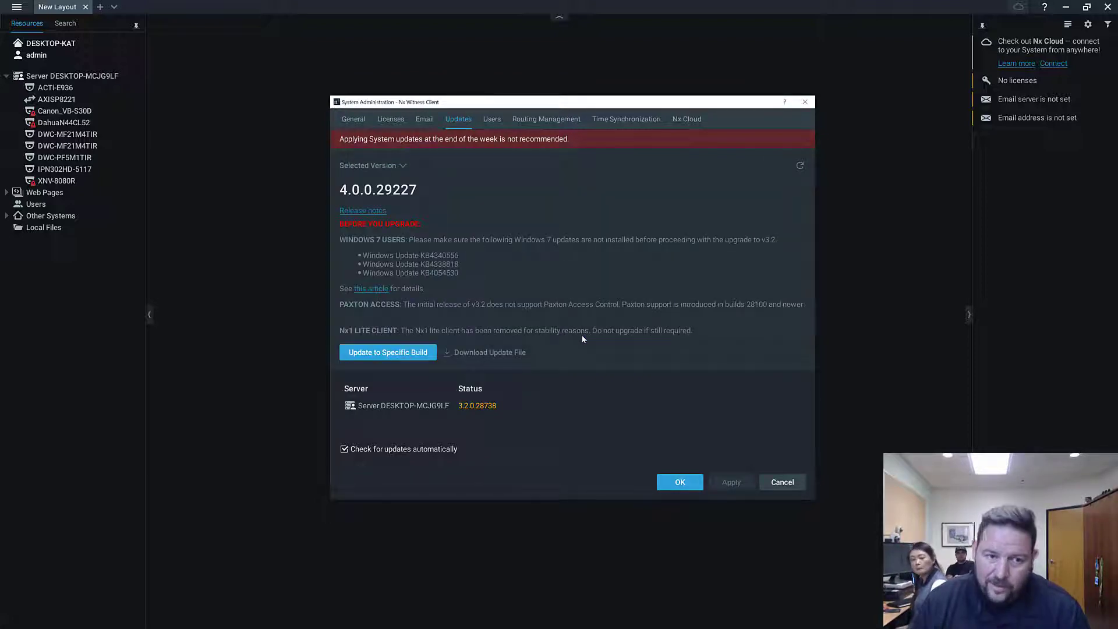
{"action": "mouse_move", "coordinate": [593, 273]}
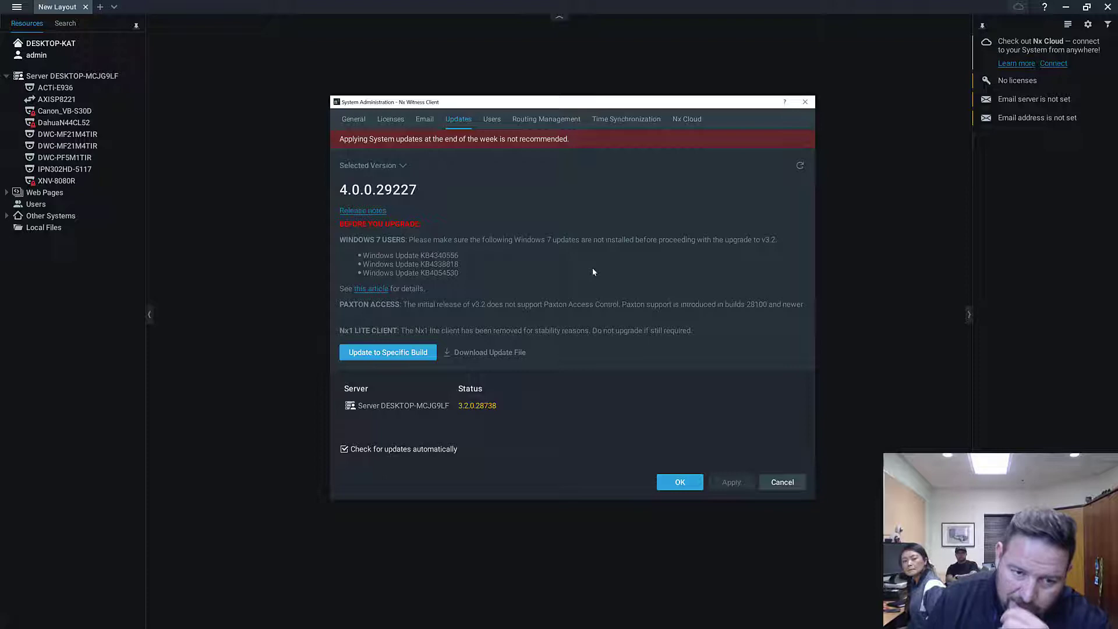
{"action": "mouse_move", "coordinate": [517, 319]}
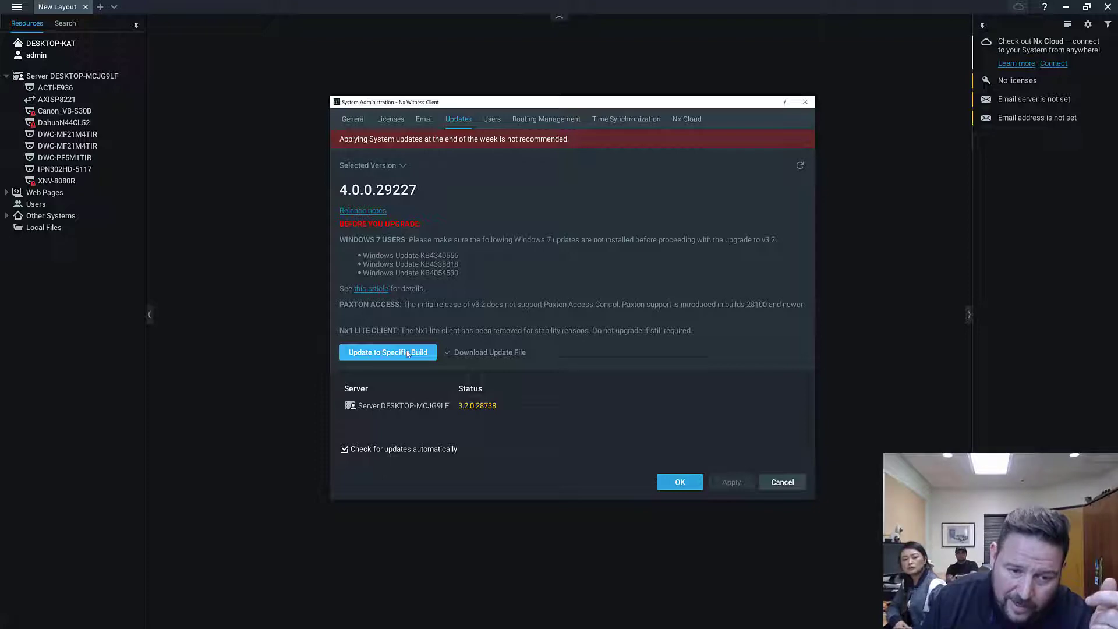
Start the server update to build 4.0.0.29227 and let it download
{"action": "left_click", "coordinate": [388, 352]}
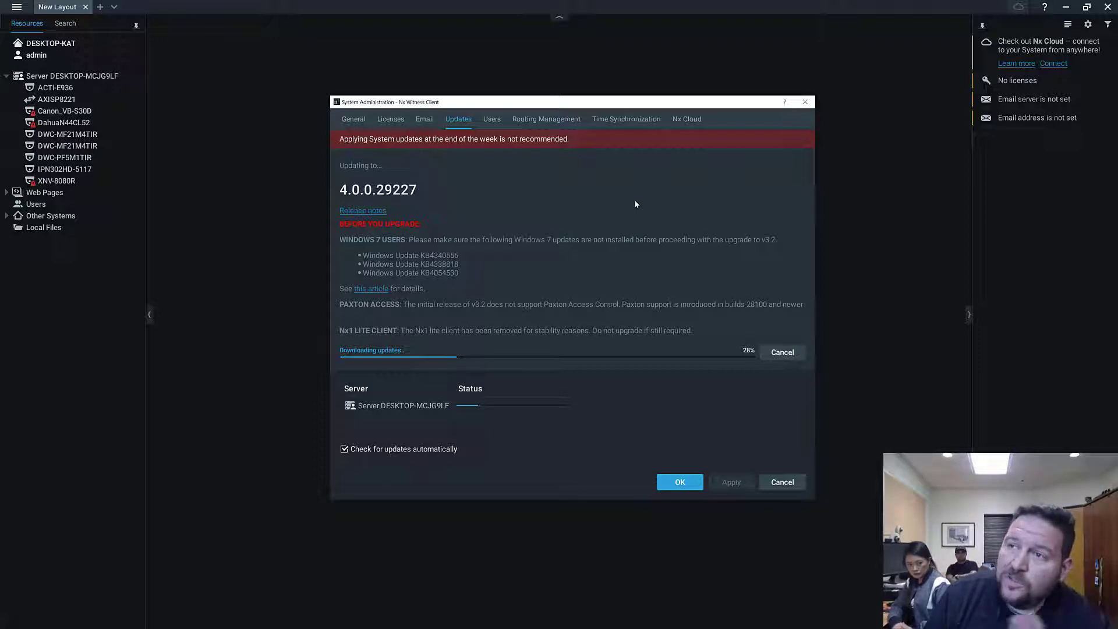
{"action": "mouse_move", "coordinate": [640, 204]}
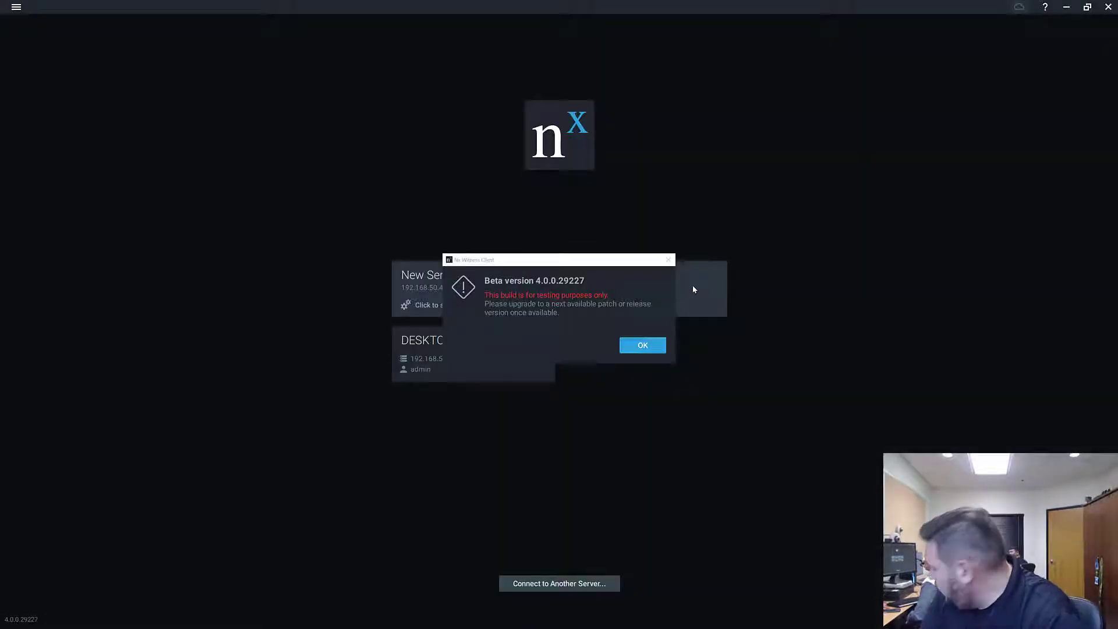
Reconnect after the beta notice and check About shows client and server at 4.0.0.29227
{"action": "left_click", "coordinate": [642, 345]}
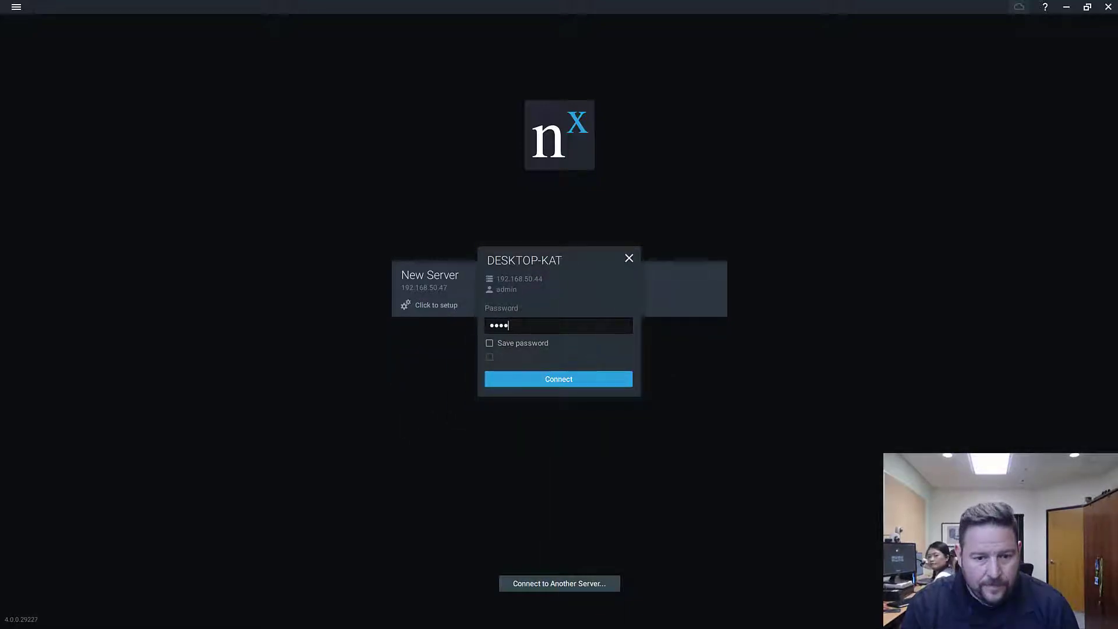
{"action": "left_click", "coordinate": [559, 379]}
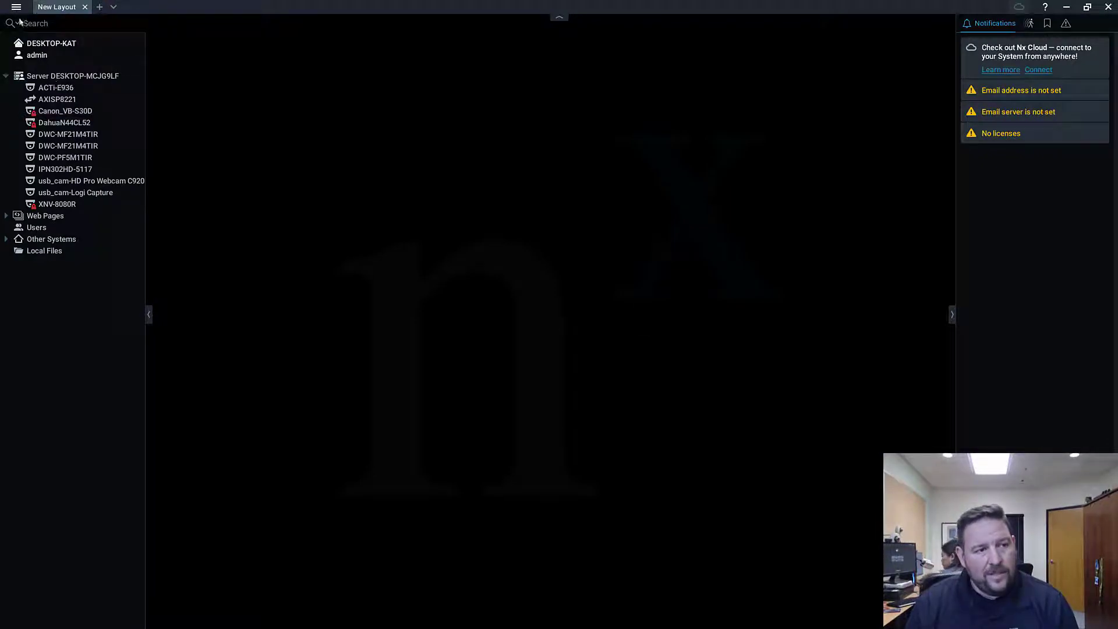
{"action": "left_click", "coordinate": [14, 7]}
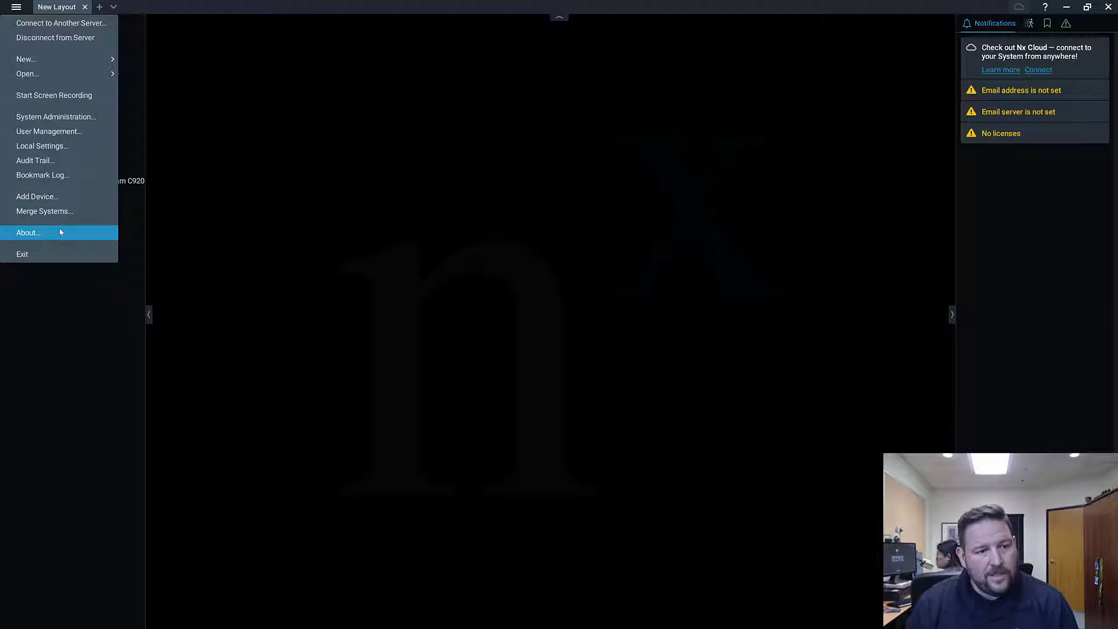
{"action": "left_click", "coordinate": [28, 232]}
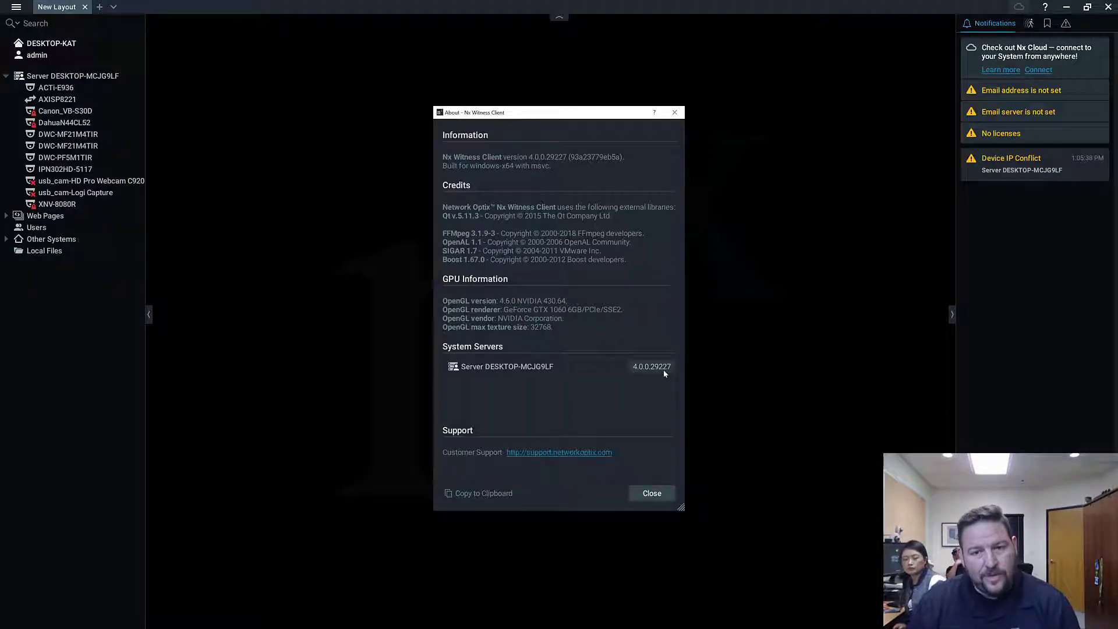
{"action": "left_click", "coordinate": [652, 494]}
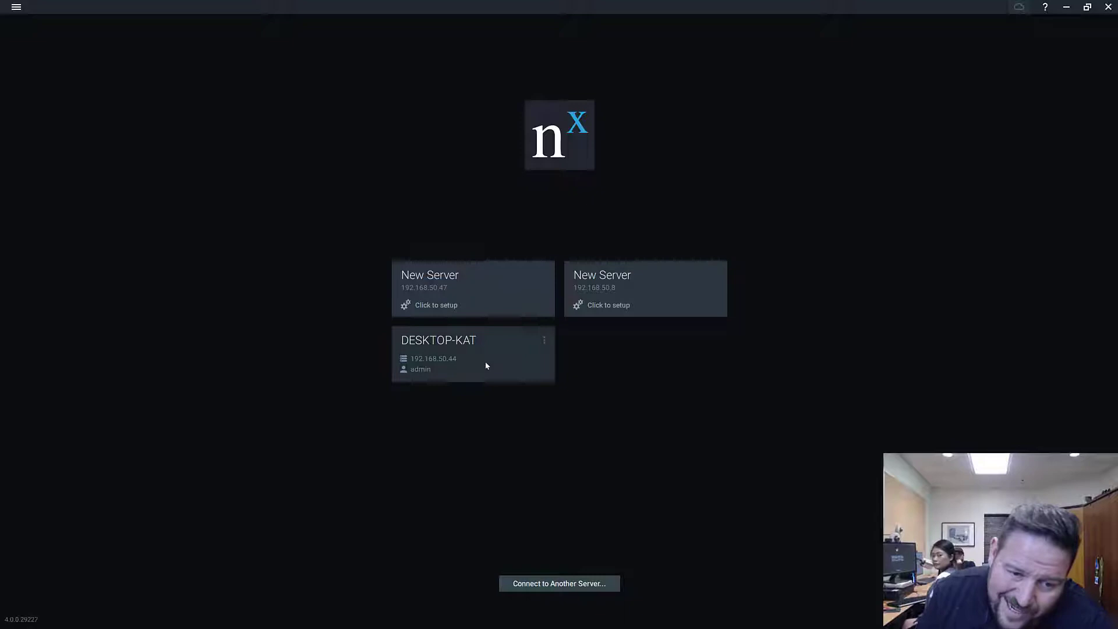
{"action": "mouse_move", "coordinate": [585, 277]}
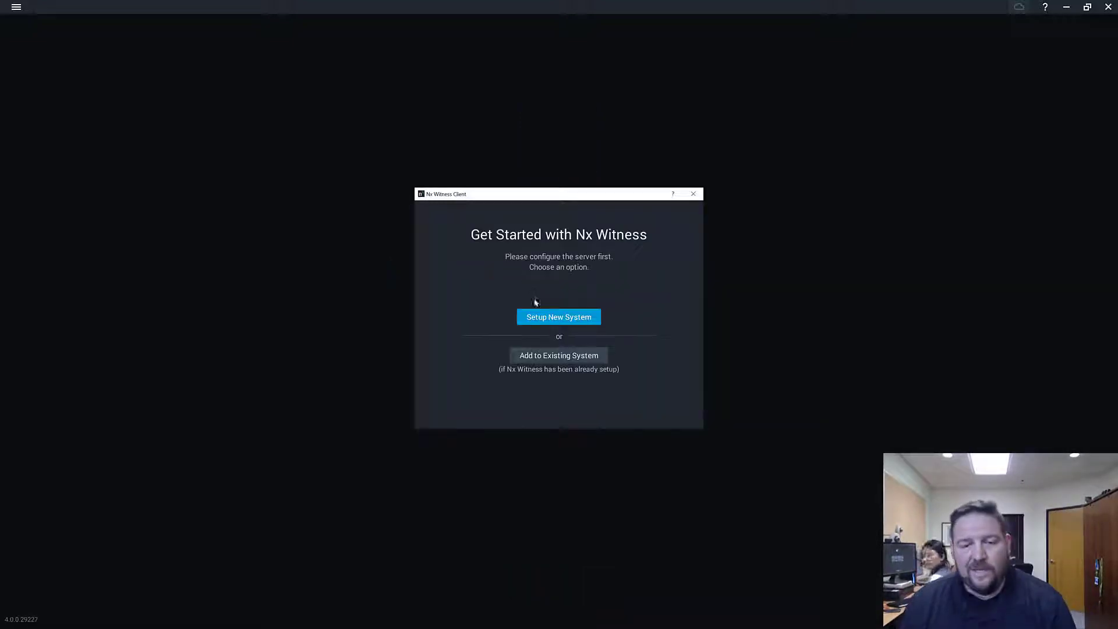
Create a new system named Tony's with a repeated admin password and finish into it
{"action": "left_click", "coordinate": [559, 317]}
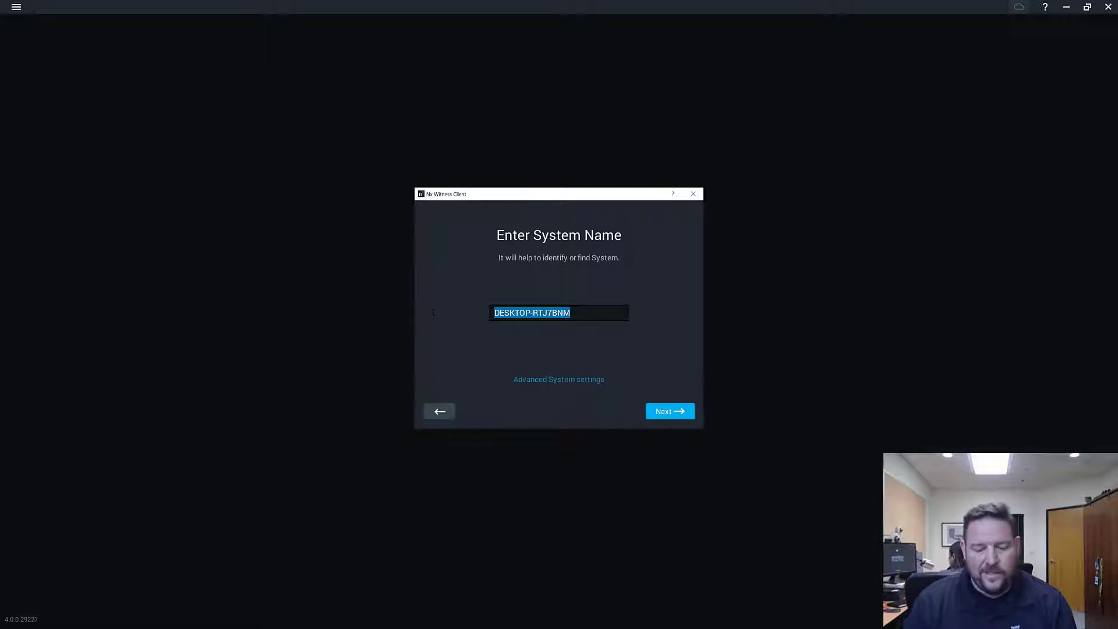
{"action": "type", "text": "Tony's"}
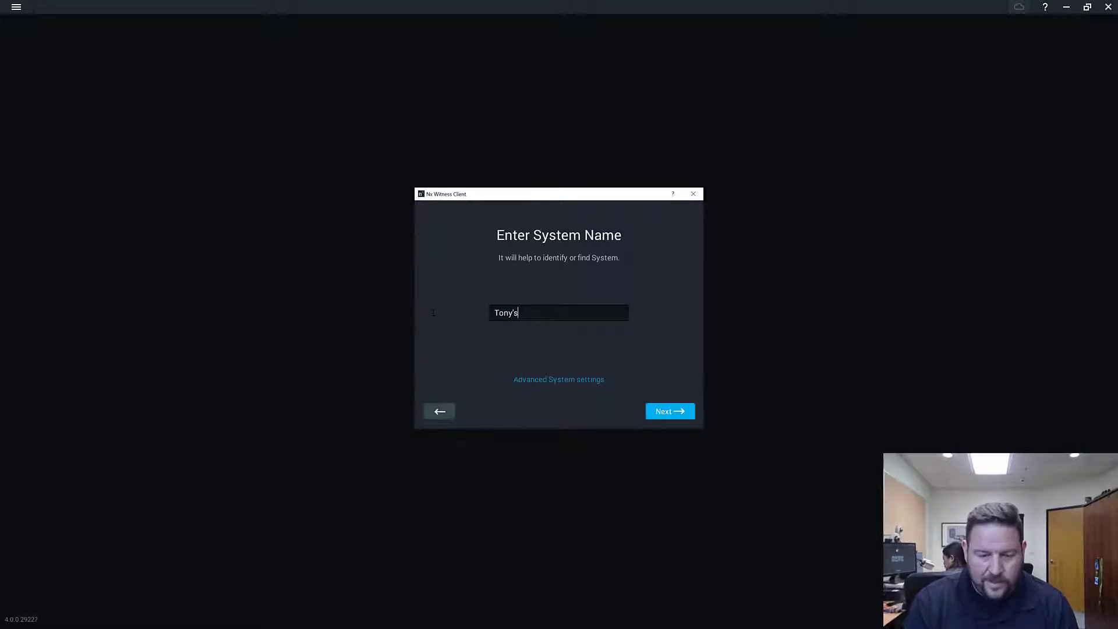
{"action": "left_click", "coordinate": [670, 411]}
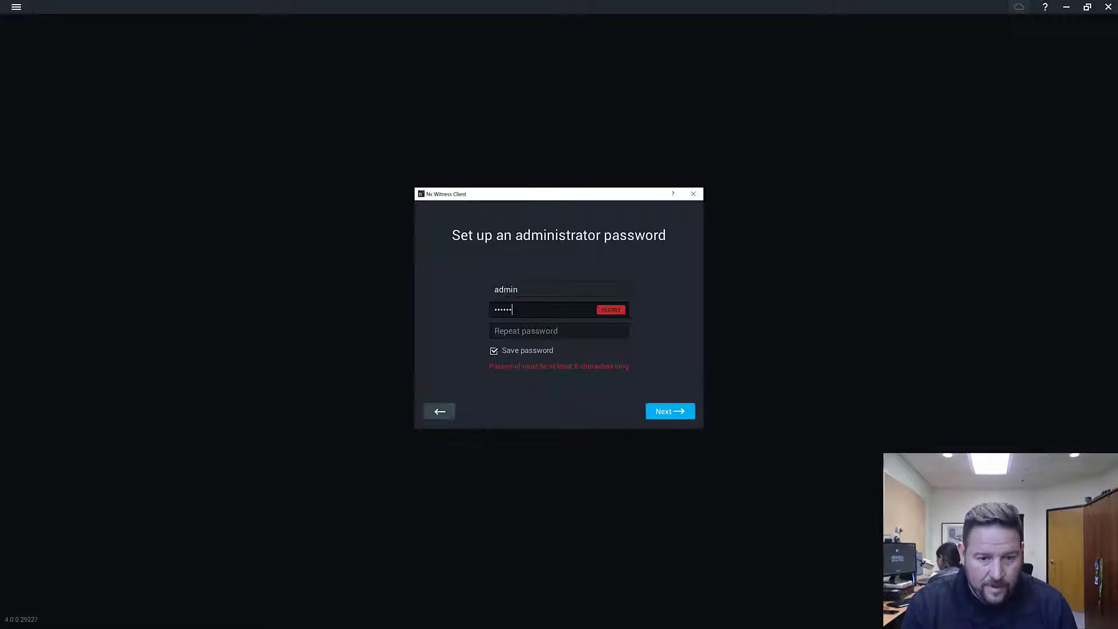
{"action": "key", "text": "Backspace"}
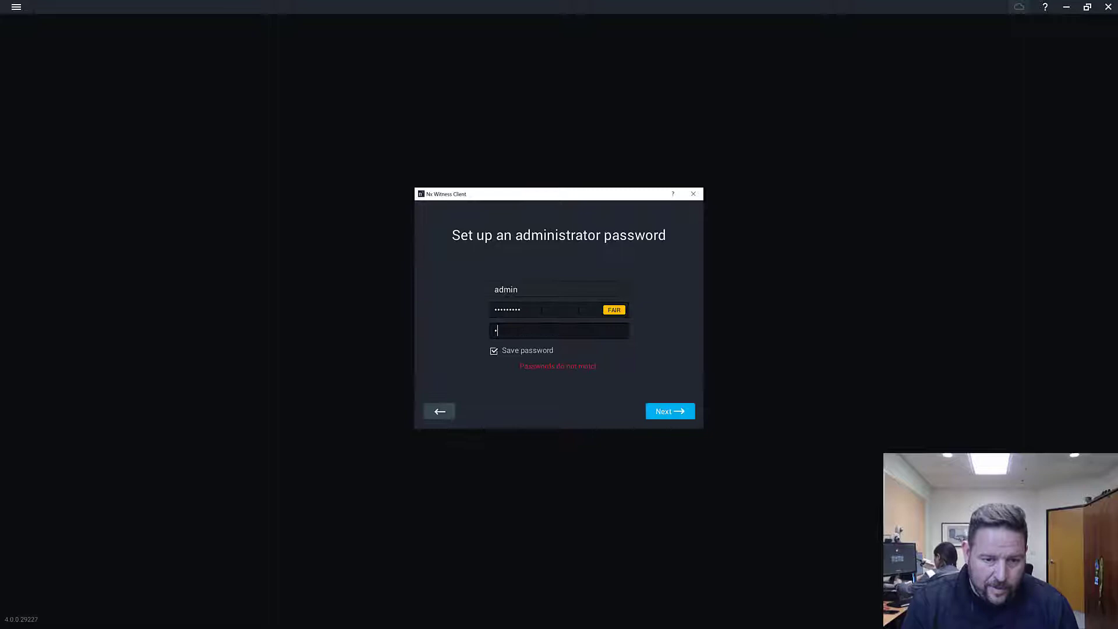
{"action": "type", "text": "••••••••"}
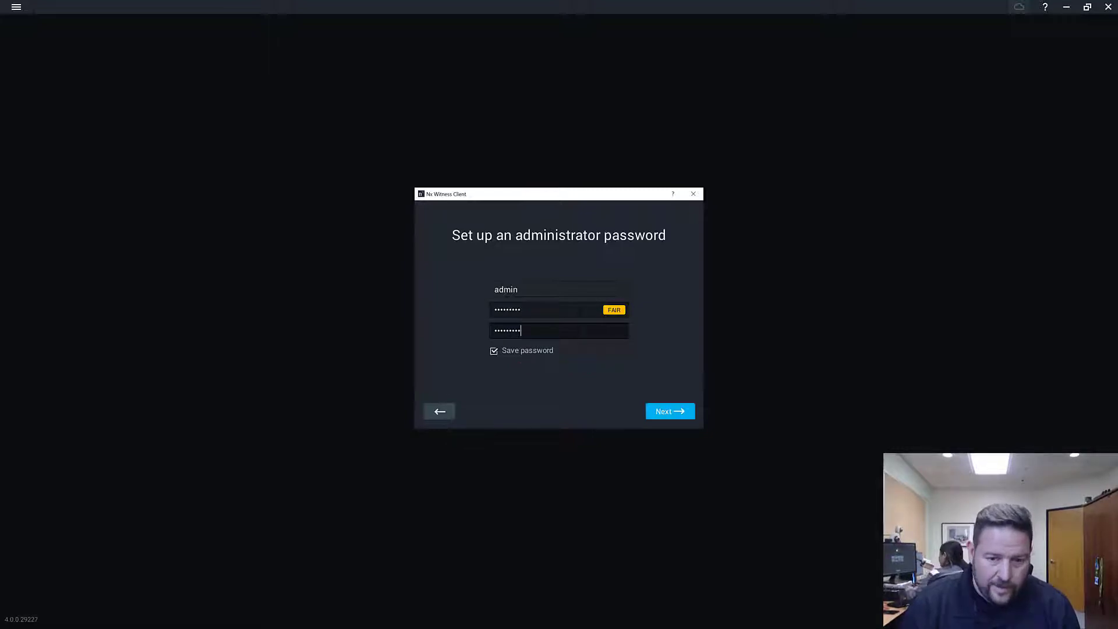
{"action": "left_click", "coordinate": [669, 411]}
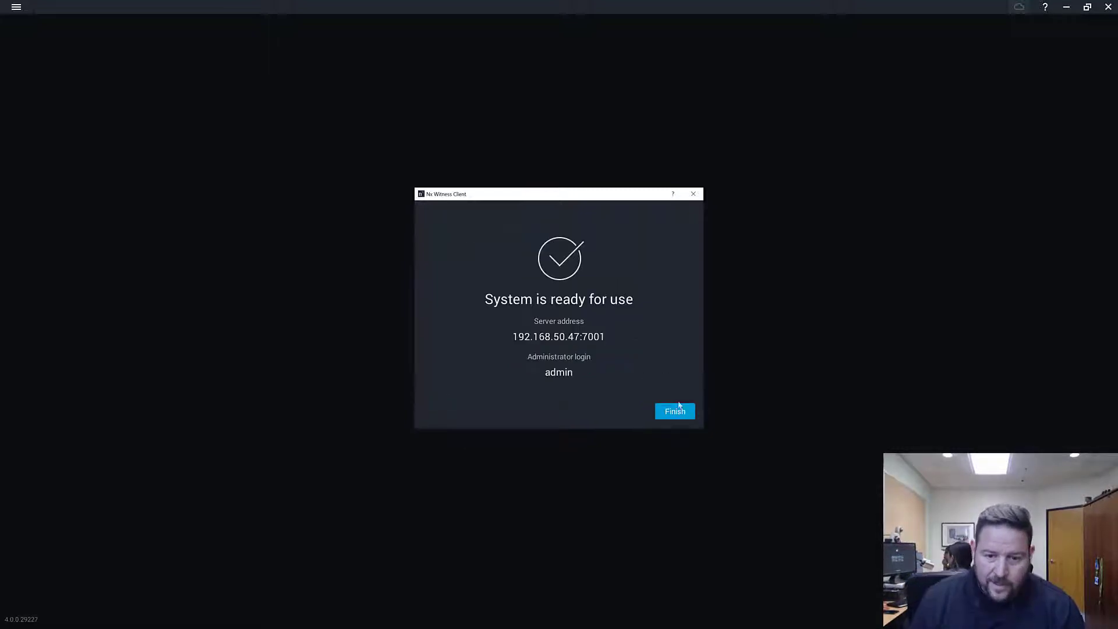
{"action": "left_click", "coordinate": [675, 411]}
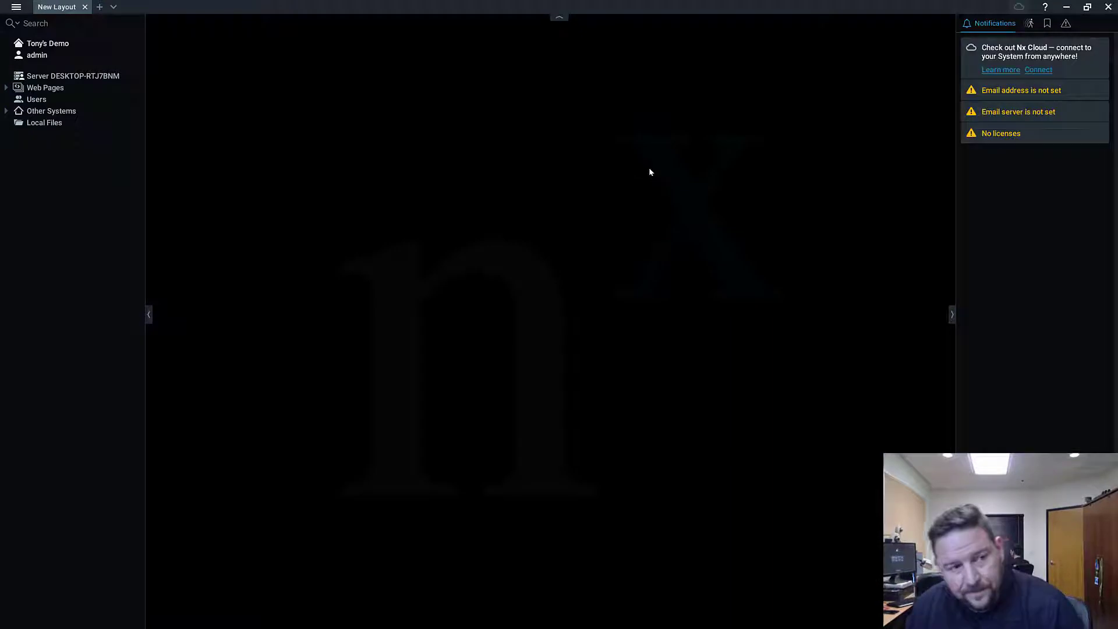
{"action": "mouse_move", "coordinate": [631, 270]}
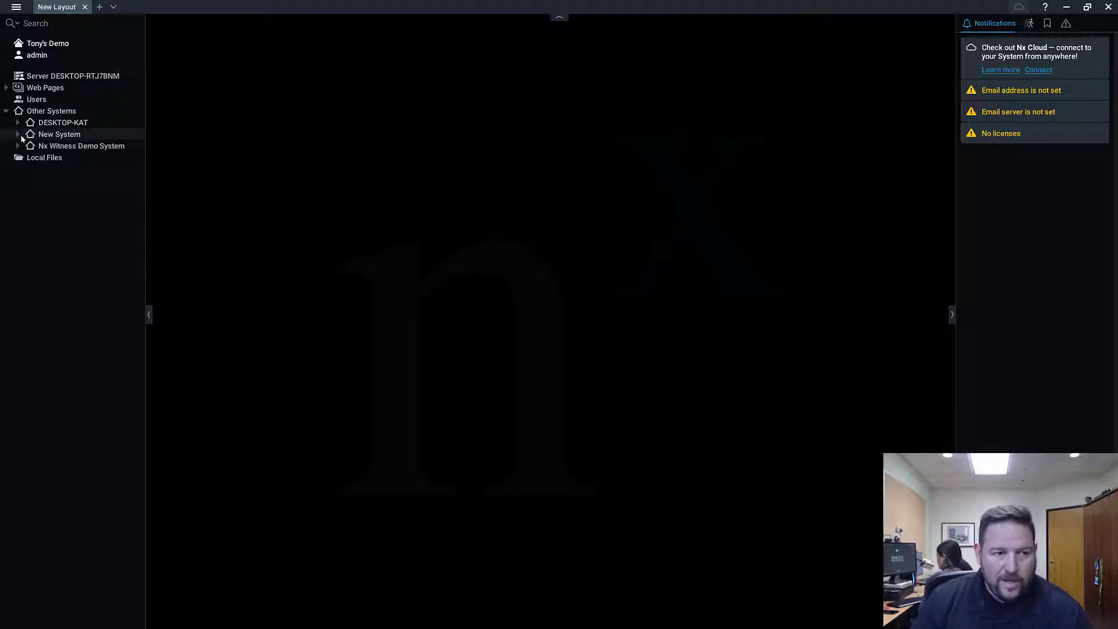
{"action": "left_click", "coordinate": [6, 77]}
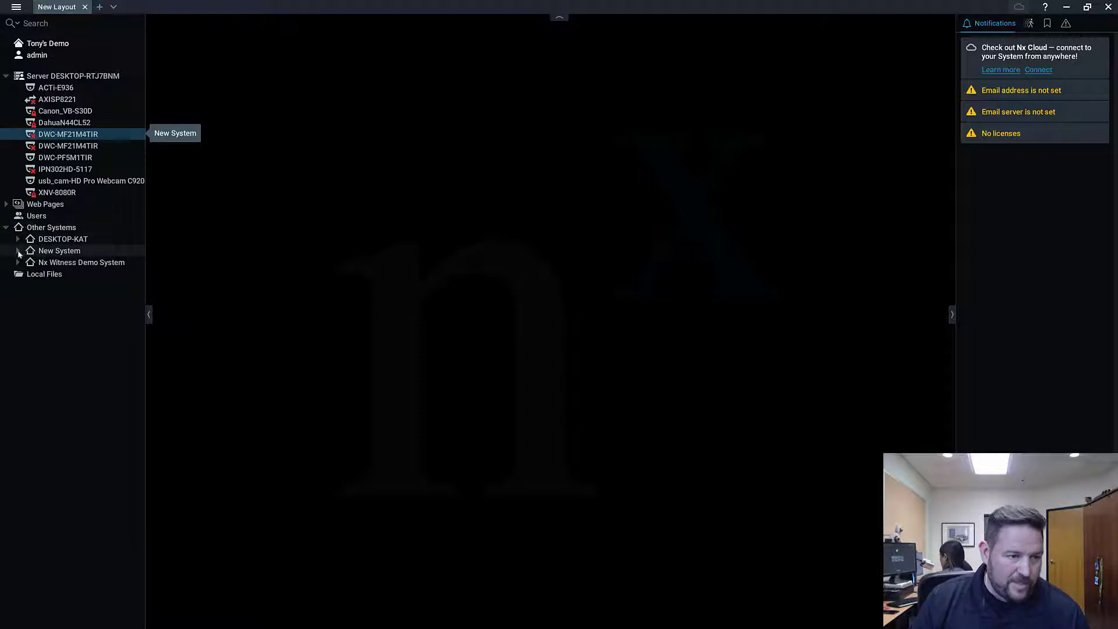
{"action": "left_click", "coordinate": [17, 250]}
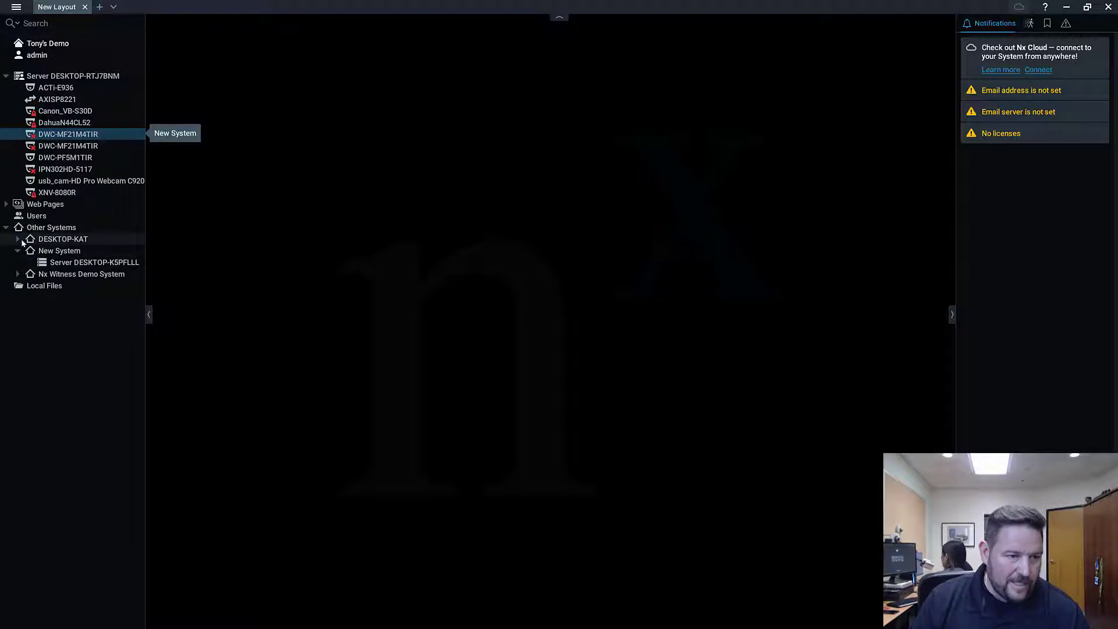
{"action": "left_click", "coordinate": [17, 239]}
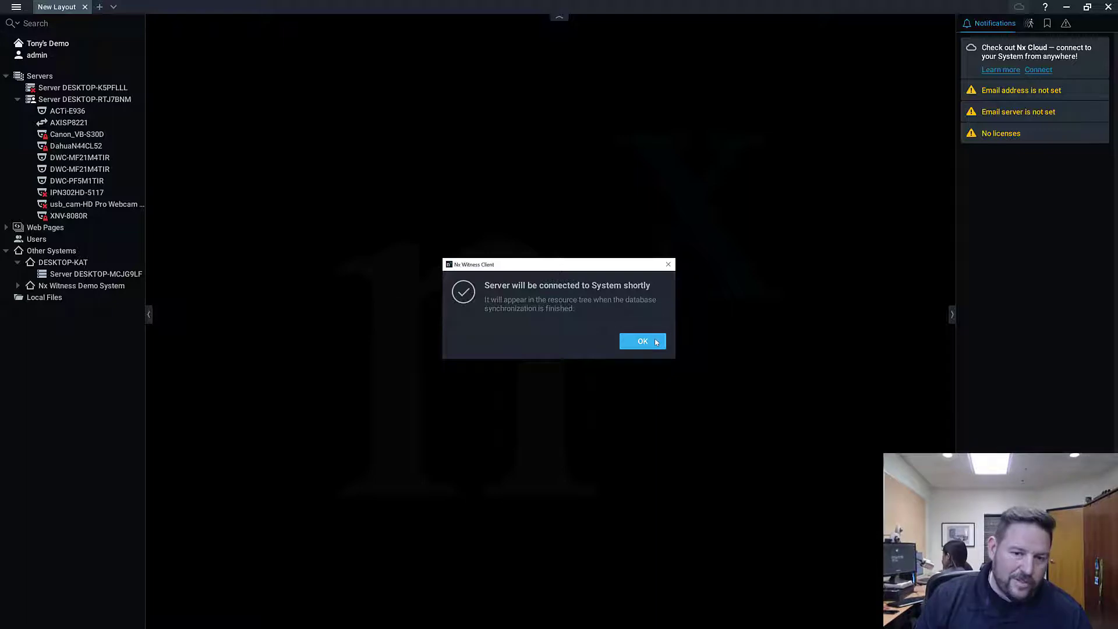
{"action": "left_click", "coordinate": [642, 341]}
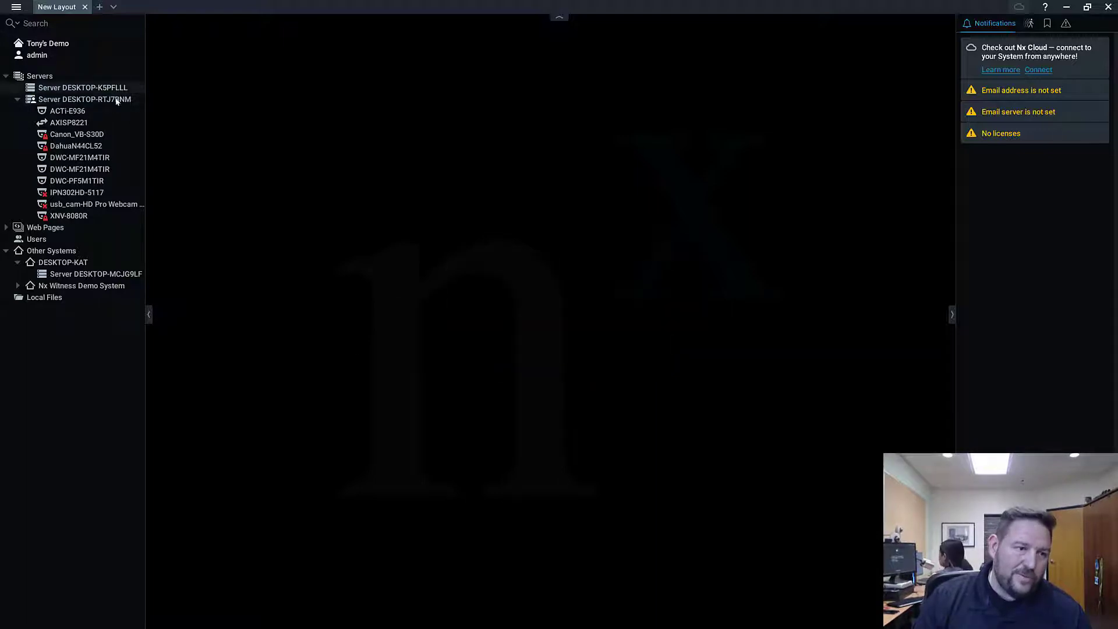
{"action": "mouse_move", "coordinate": [83, 87]}
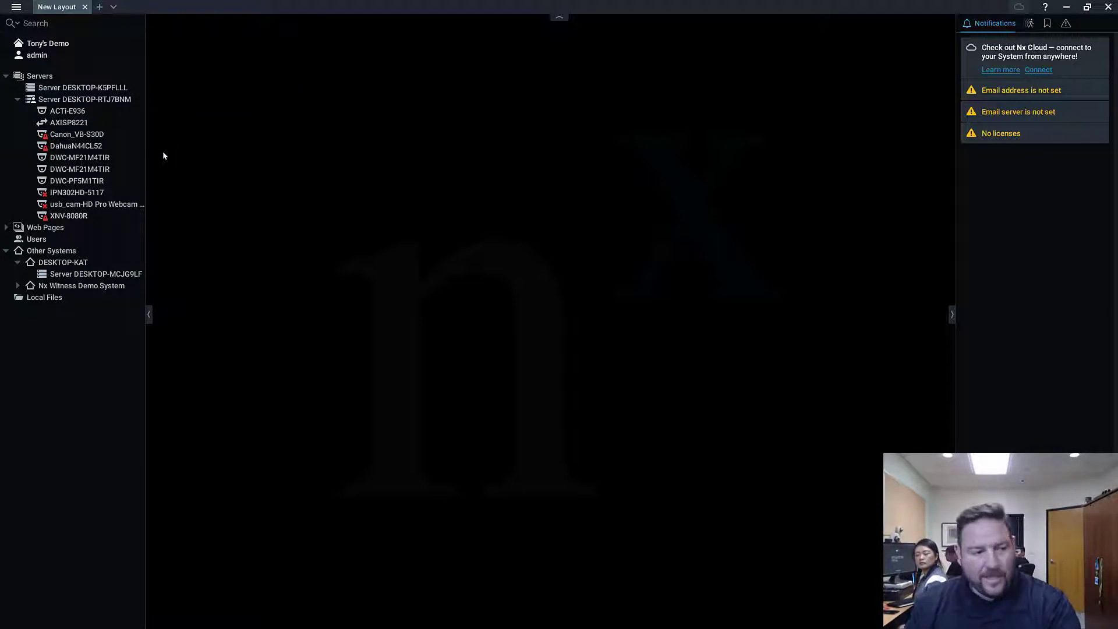
Merge DESKTOP-KAT from Other Systems with its admin password, making it the third server
{"action": "left_click", "coordinate": [17, 88]}
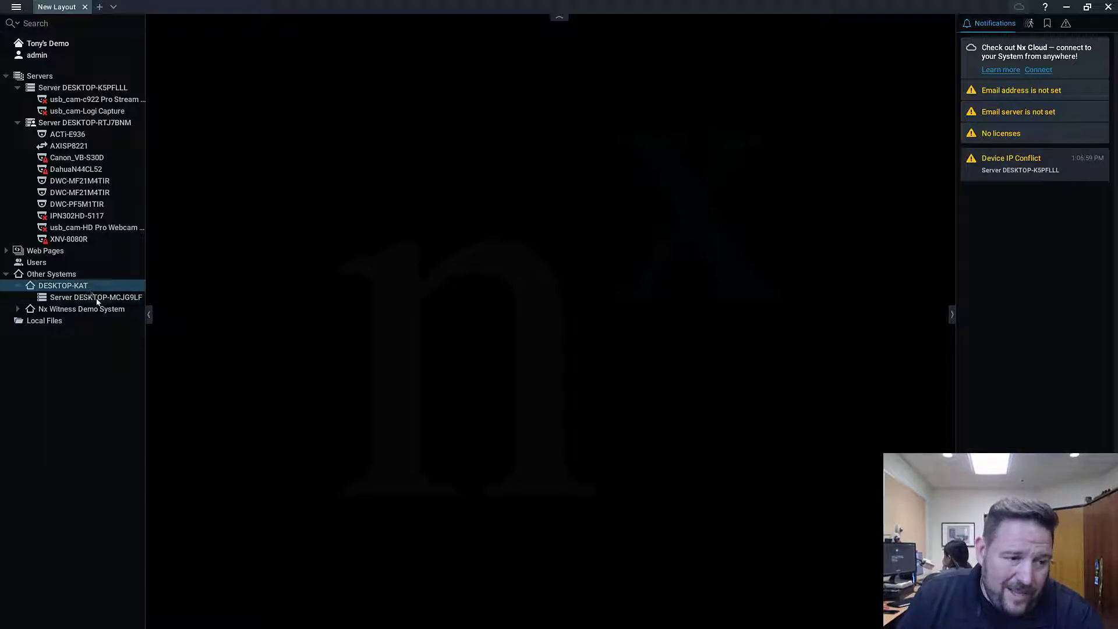
{"action": "double_click", "coordinate": [95, 296]}
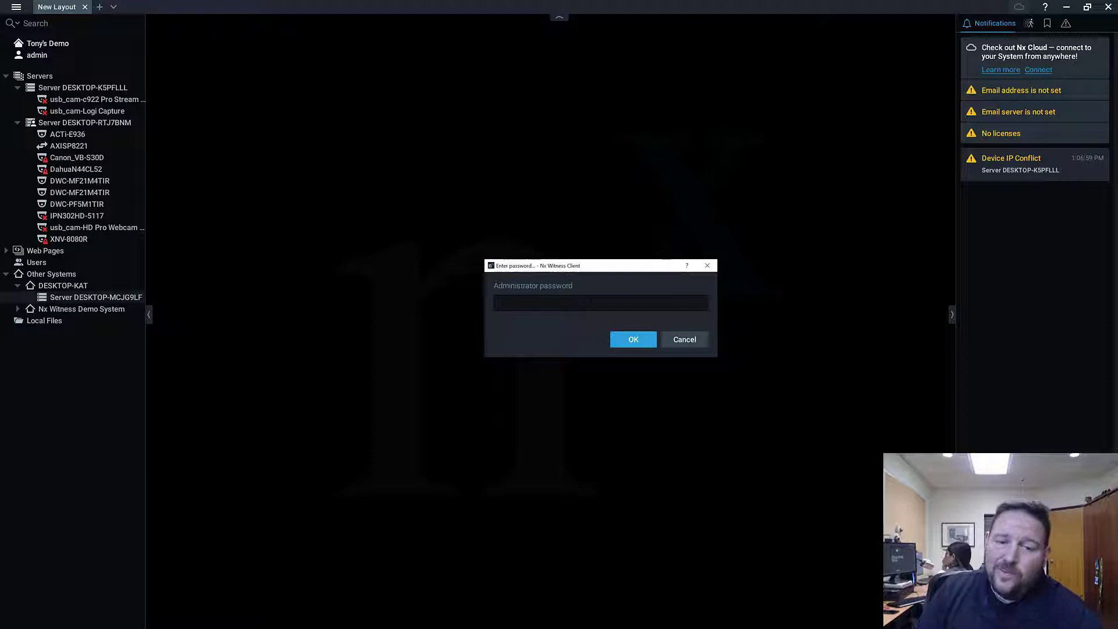
{"action": "left_click", "coordinate": [601, 303]}
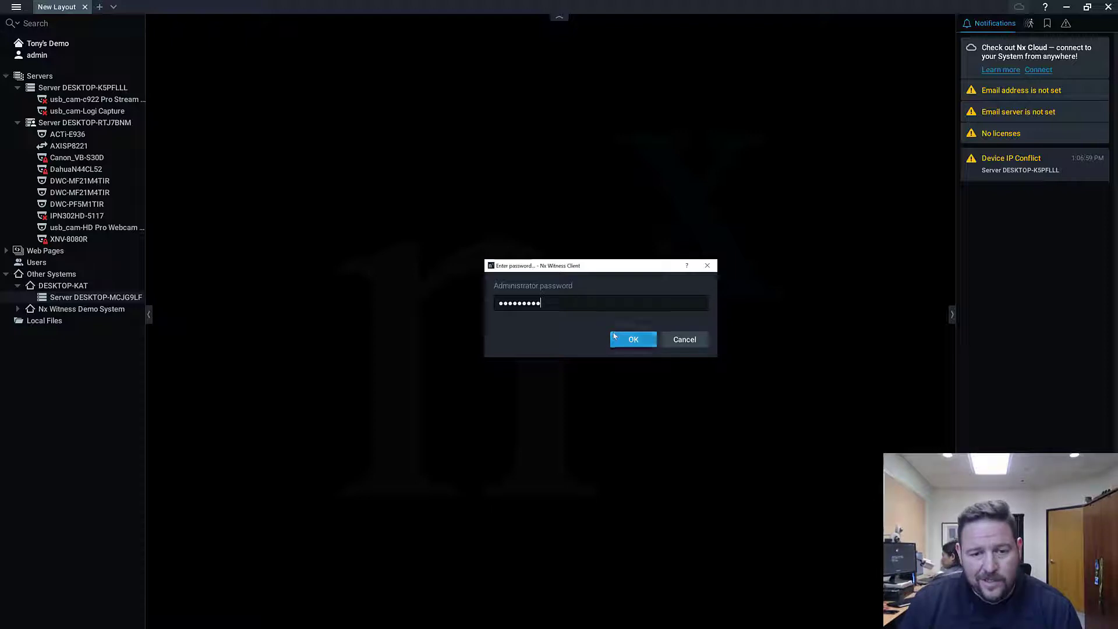
{"action": "left_click", "coordinate": [633, 339]}
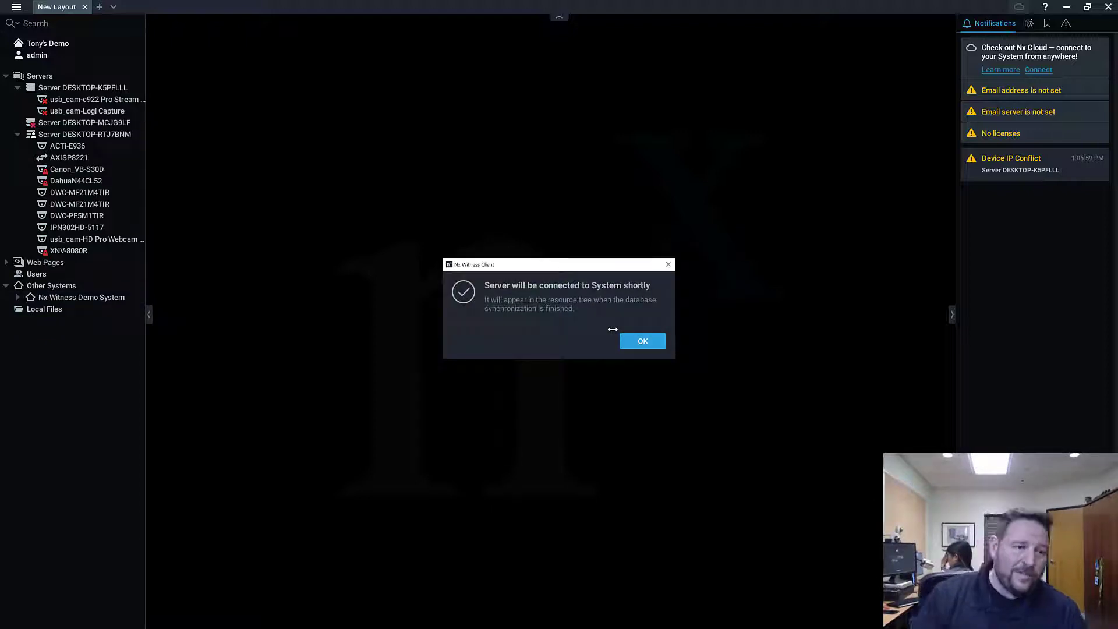
{"action": "left_click", "coordinate": [642, 341]}
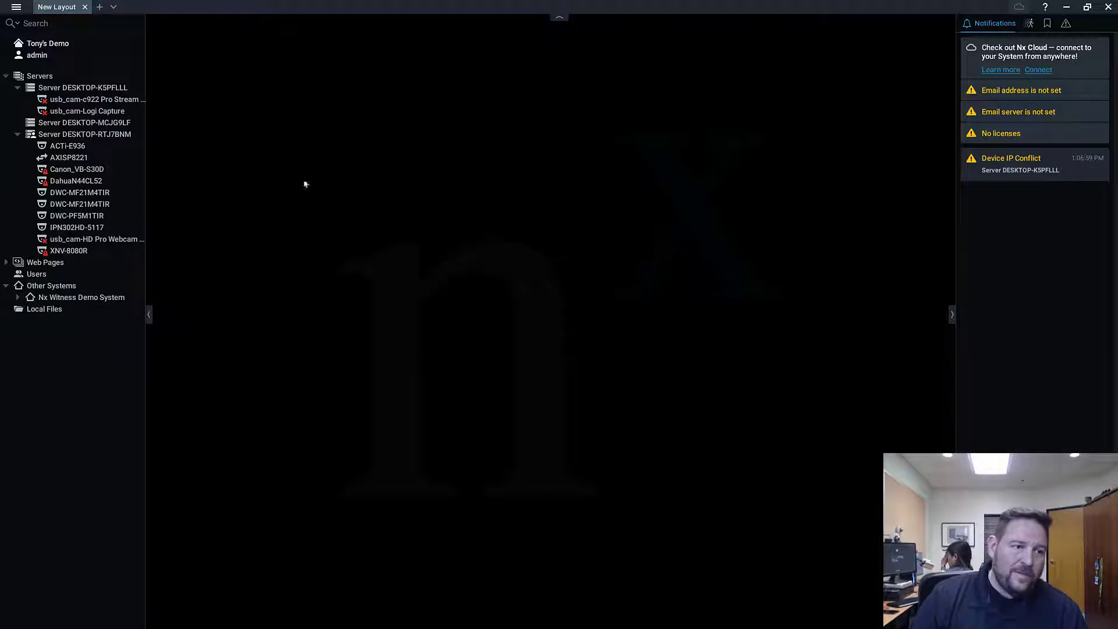
{"action": "left_click", "coordinate": [81, 123]}
{"action": "type", "text": "Nx2"}
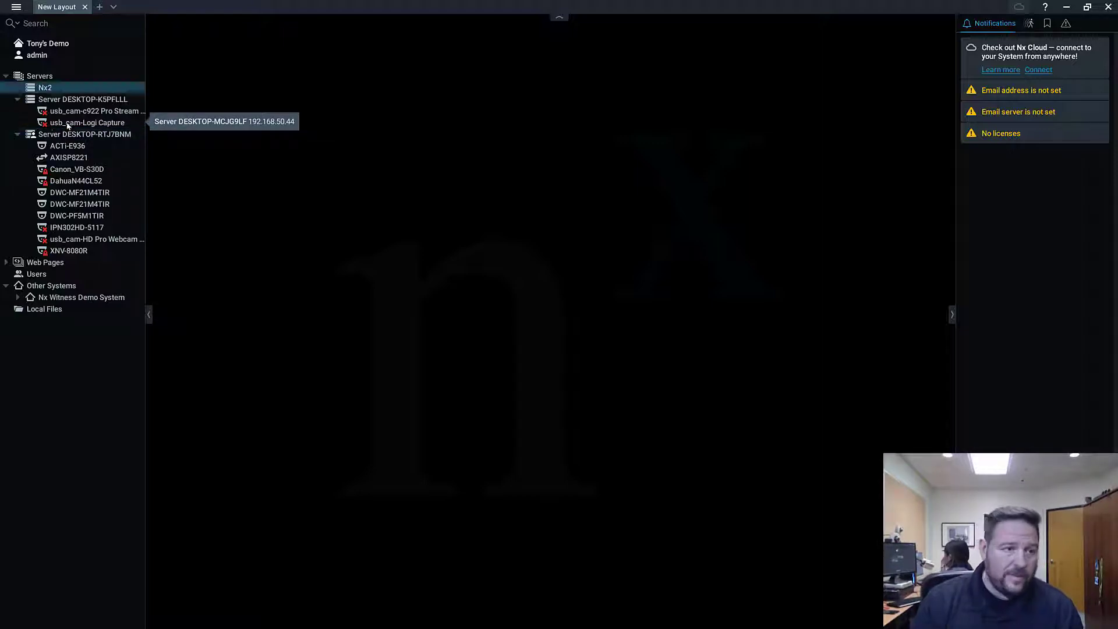
Rename the servers to Nx2 and One, then delete the usb_cam HD Pro Webcam under Nx2
{"action": "left_click", "coordinate": [80, 99]}
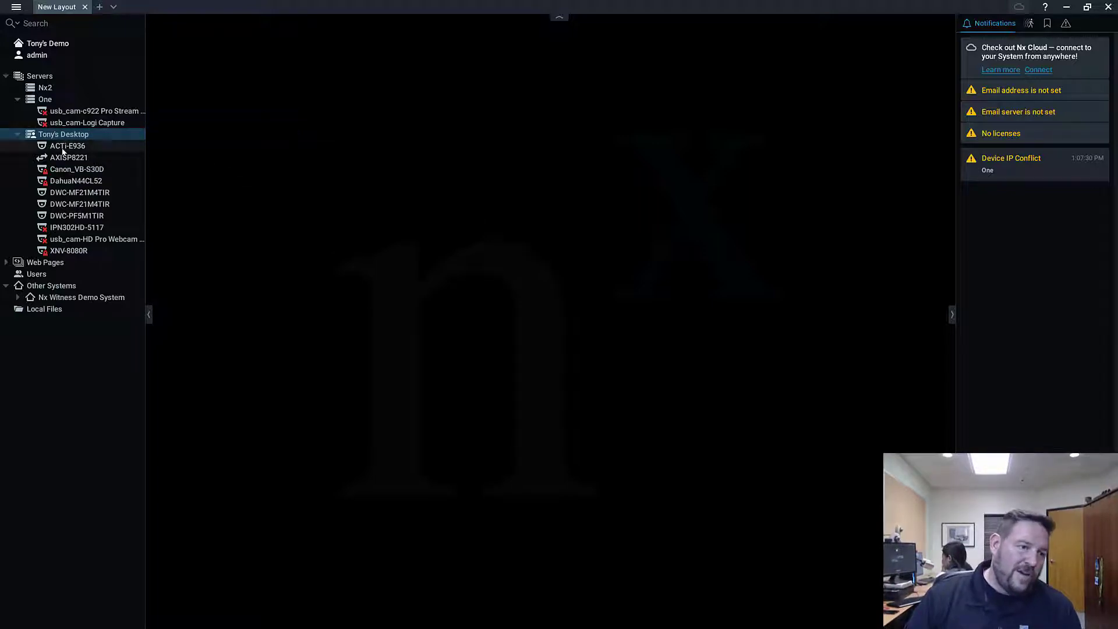
{"action": "left_click", "coordinate": [66, 146]}
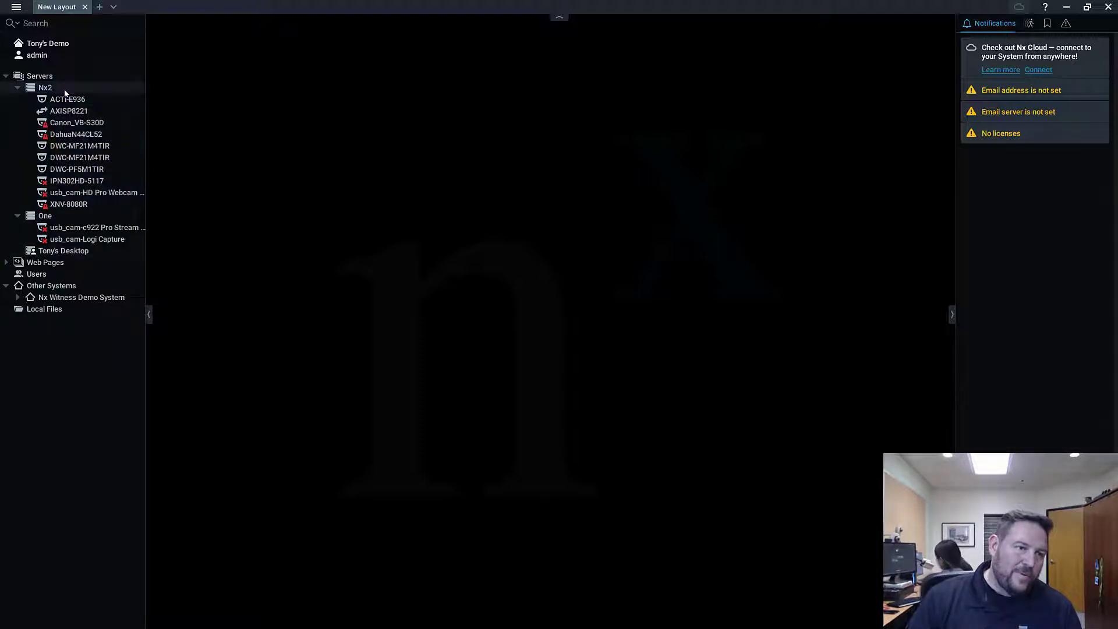
{"action": "left_click", "coordinate": [93, 192]}
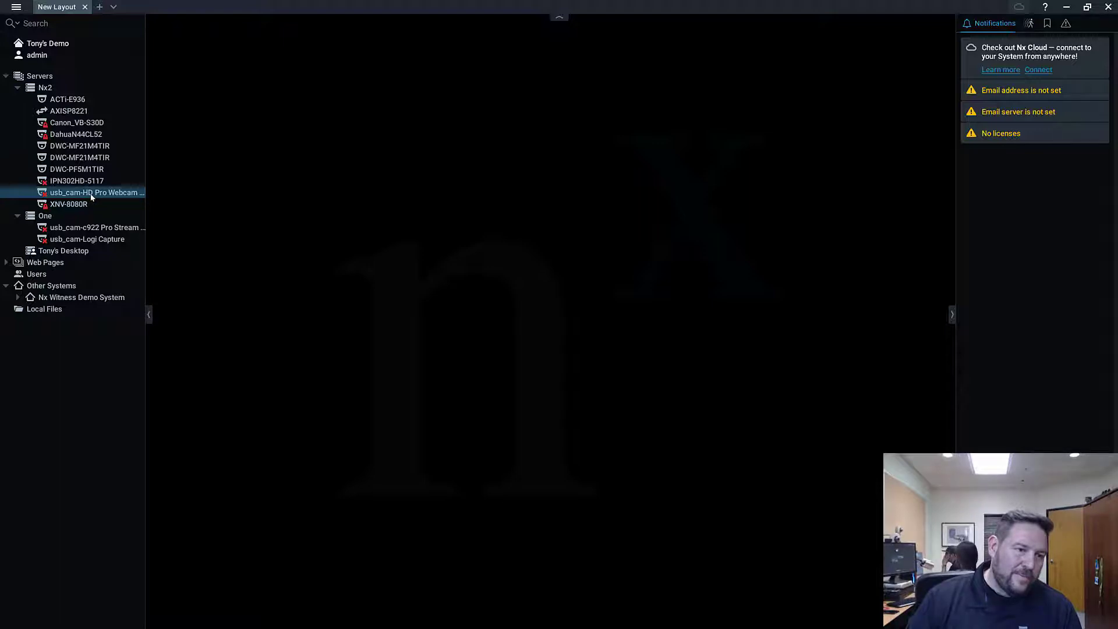
{"action": "right_click", "coordinate": [93, 192]}
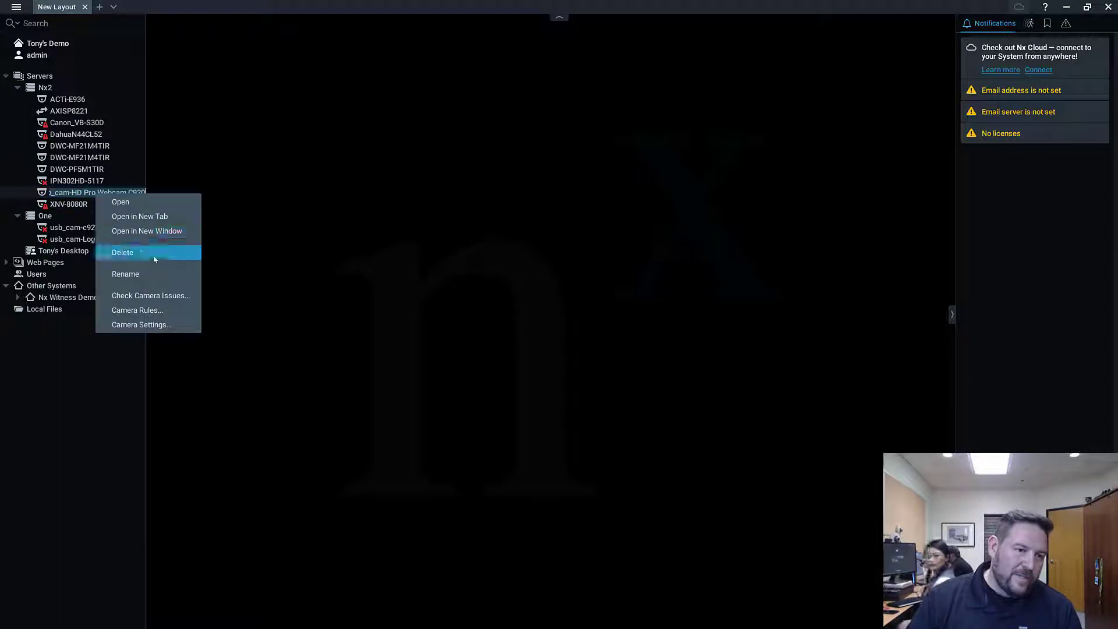
{"action": "left_click", "coordinate": [123, 252]}
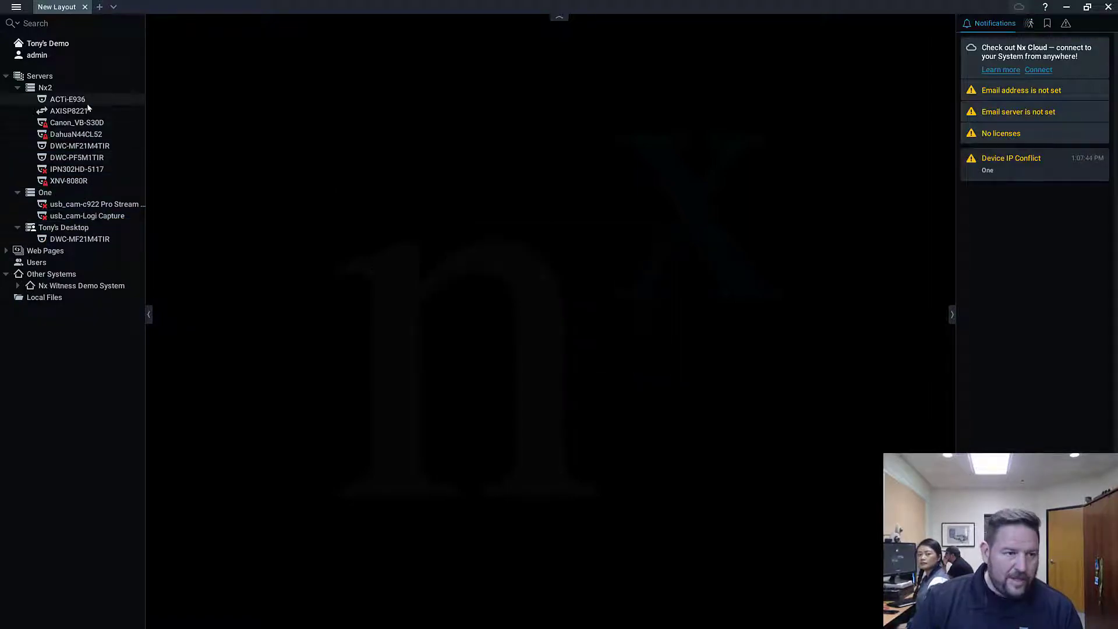
Add the ACTi-E936 camera from the tree to the New Layout
{"action": "double_click", "coordinate": [67, 99]}
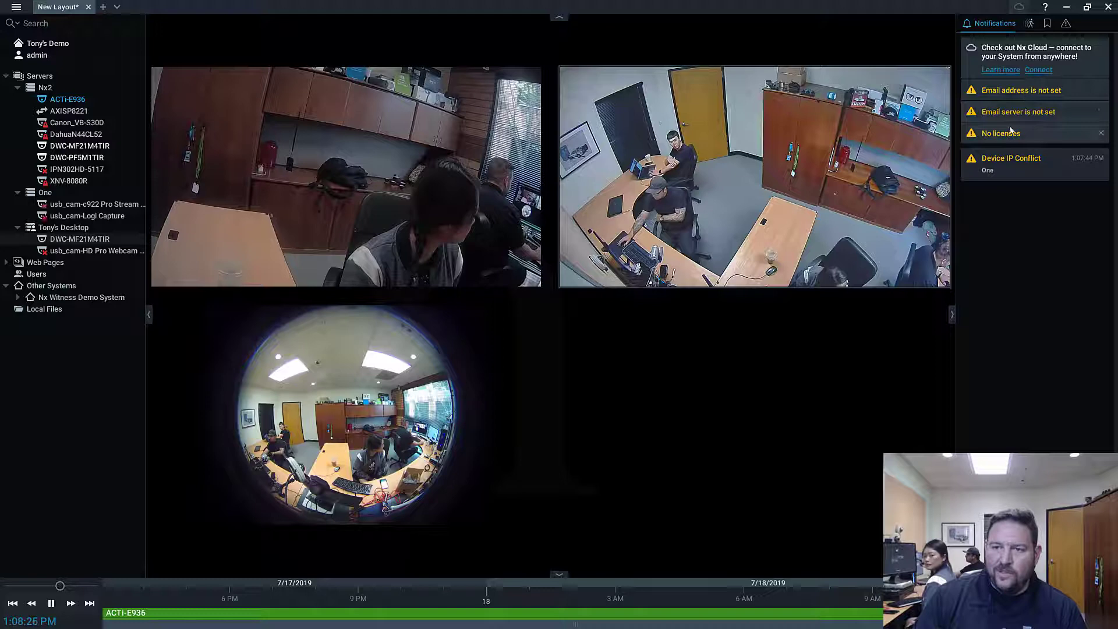
{"action": "mouse_move", "coordinate": [1020, 91]}
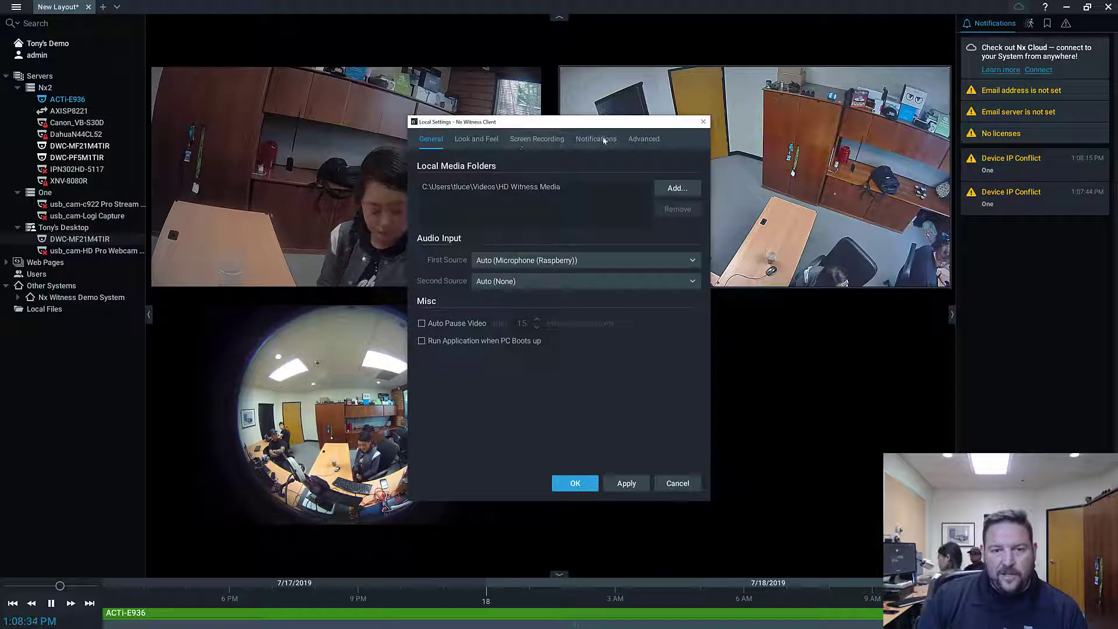
Turn off the email address and email server notifications in Local Settings, keeping the device IP conflict notice
{"action": "left_click", "coordinate": [595, 139]}
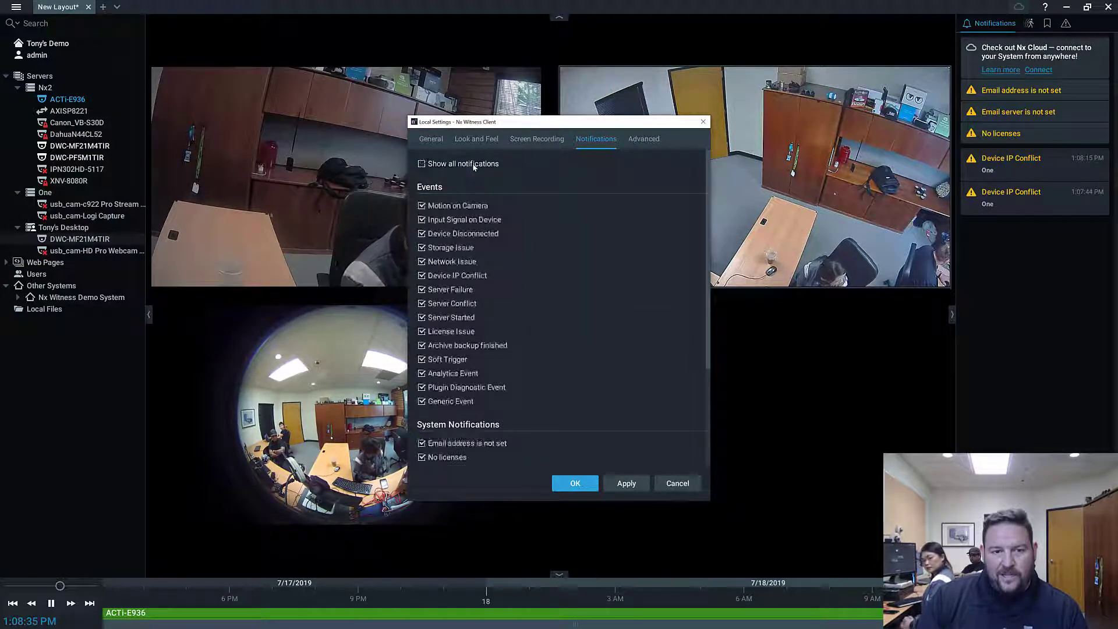
{"action": "scroll", "scroll_direction": "down", "scroll_amount": 3}
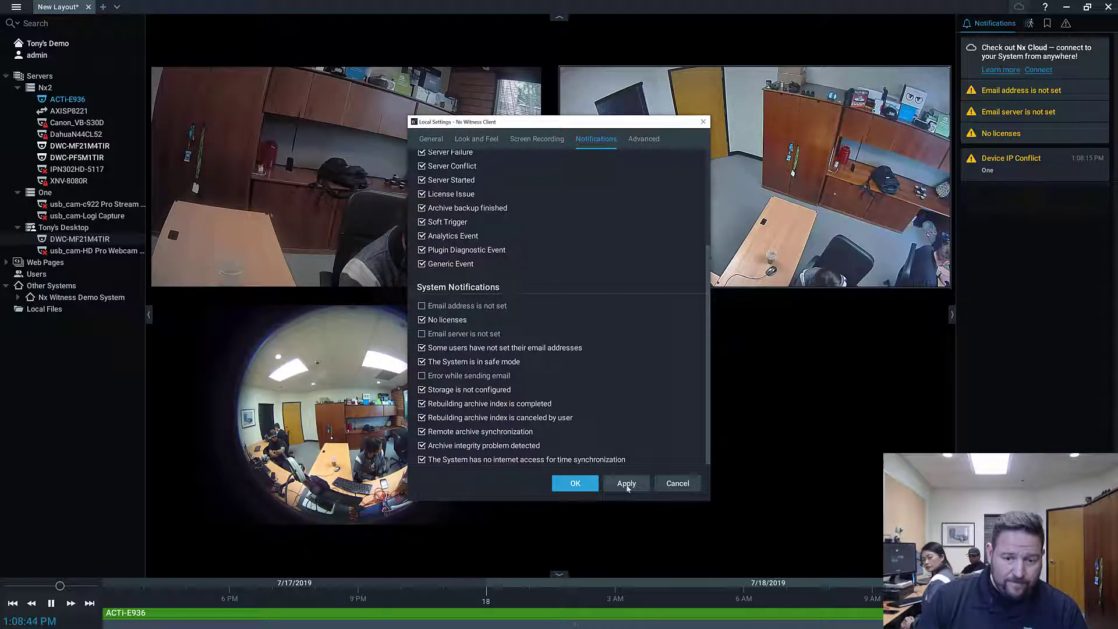
{"action": "left_click", "coordinate": [626, 482]}
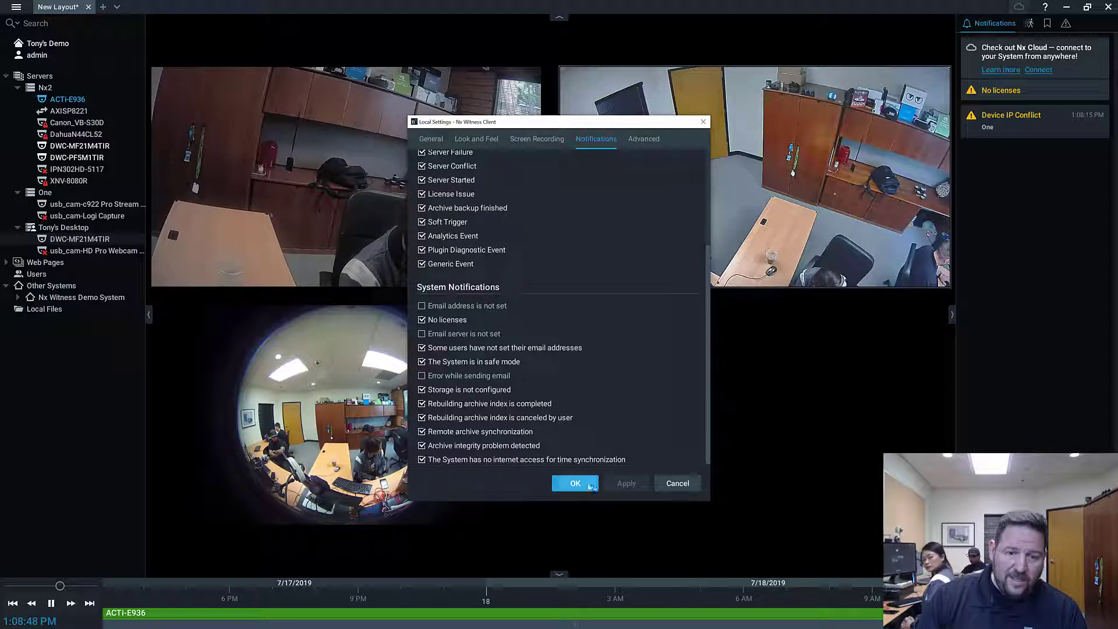
{"action": "left_click", "coordinate": [575, 482]}
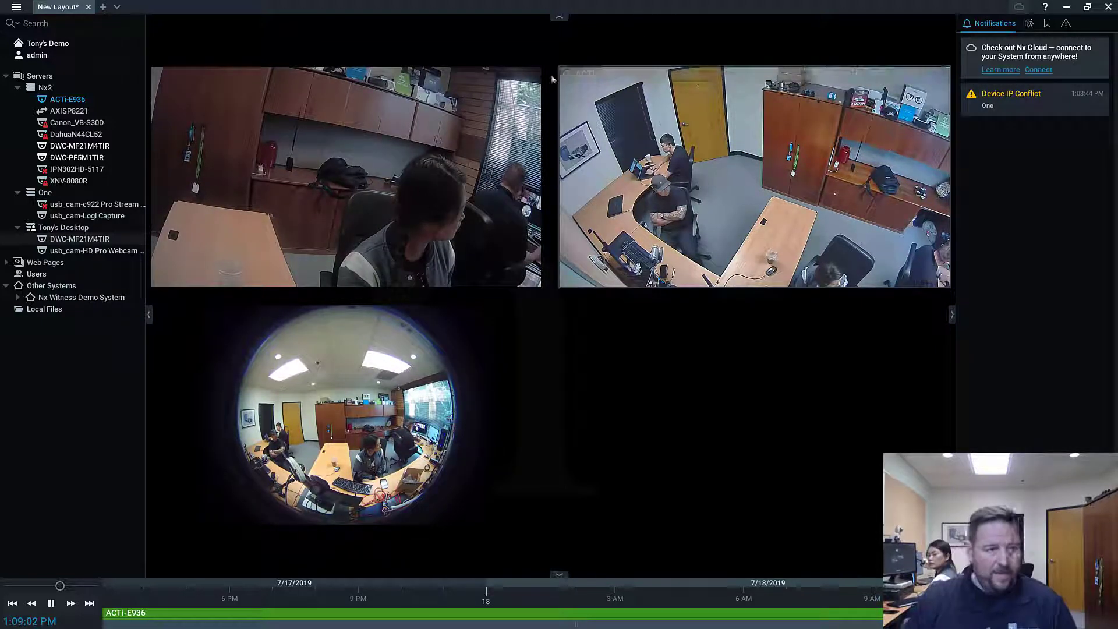
{"action": "mouse_move", "coordinate": [98, 93]}
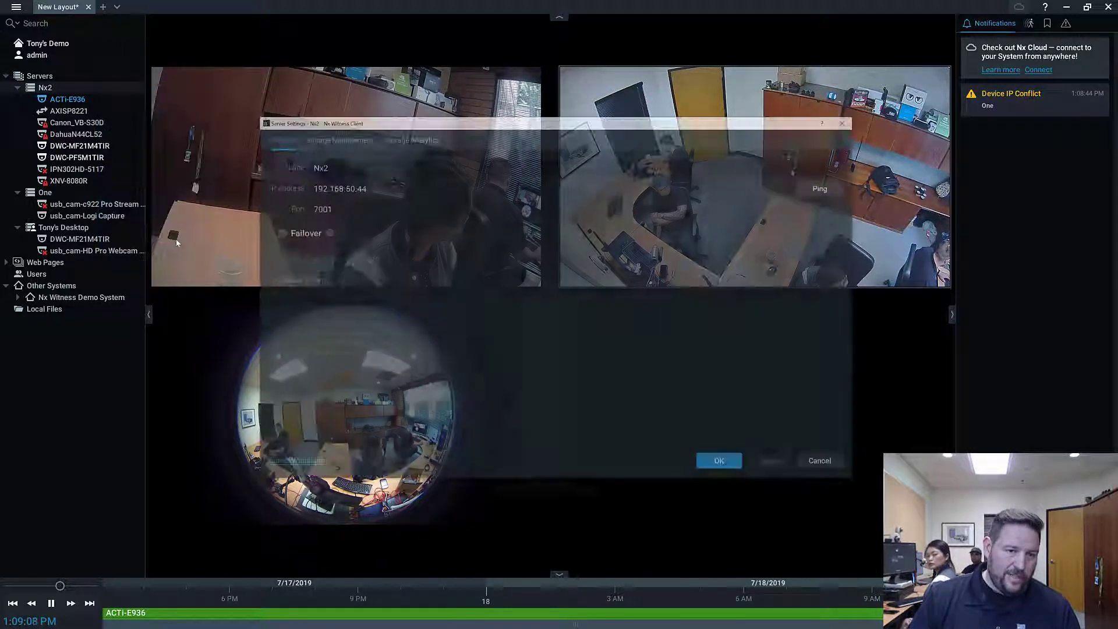
Disable recording to the 476 GB system drive in the server's Storage Management locations
{"action": "left_click", "coordinate": [336, 137]}
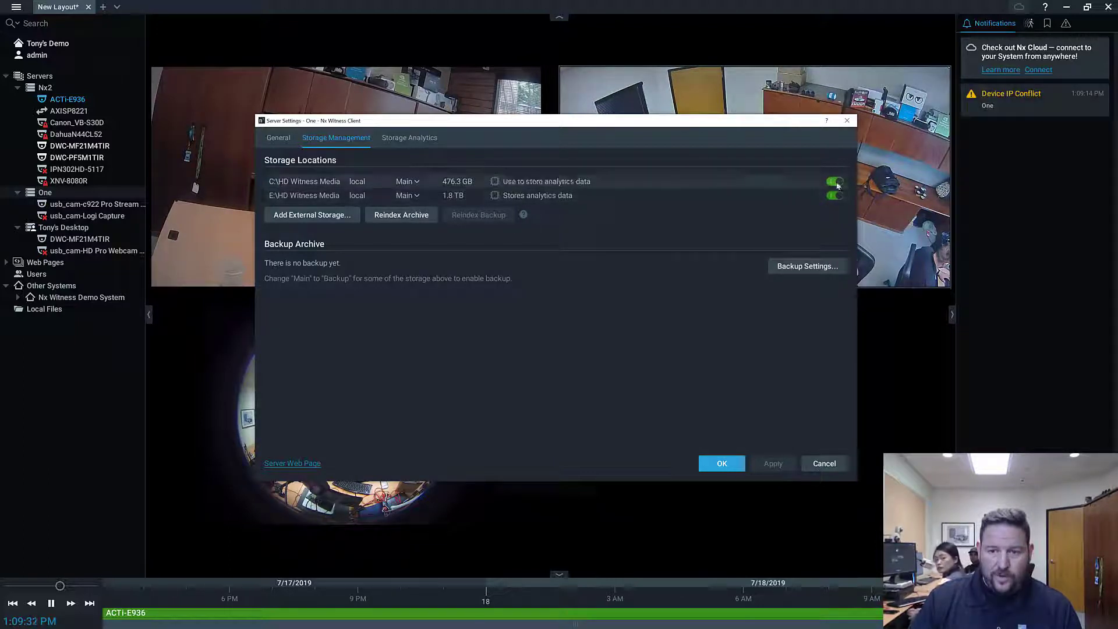
{"action": "left_click", "coordinate": [833, 180]}
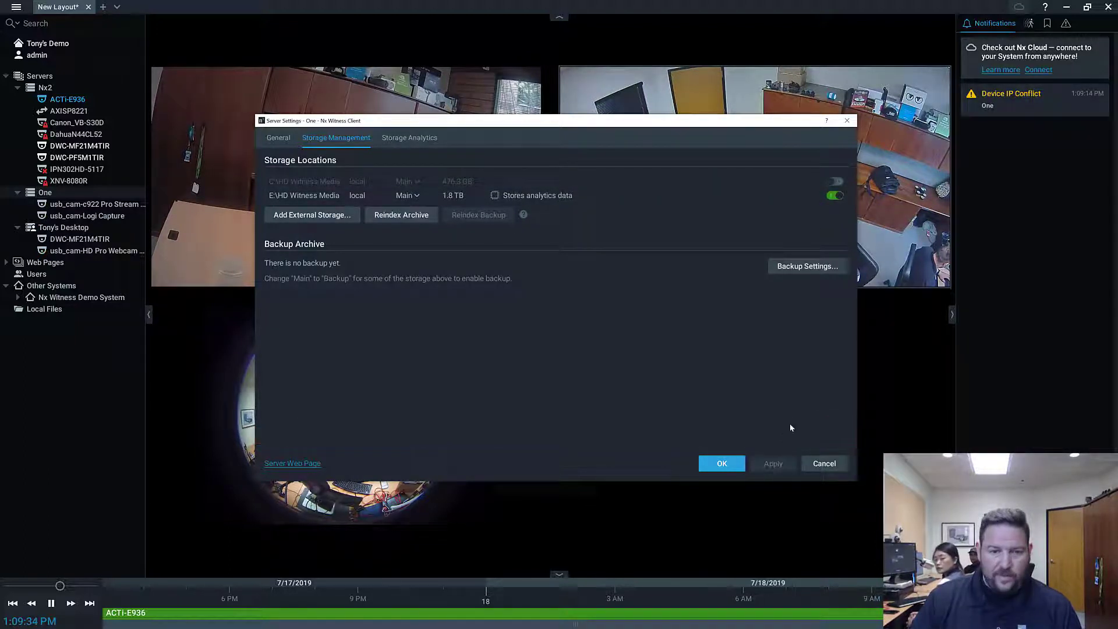
{"action": "mouse_move", "coordinate": [755, 414]}
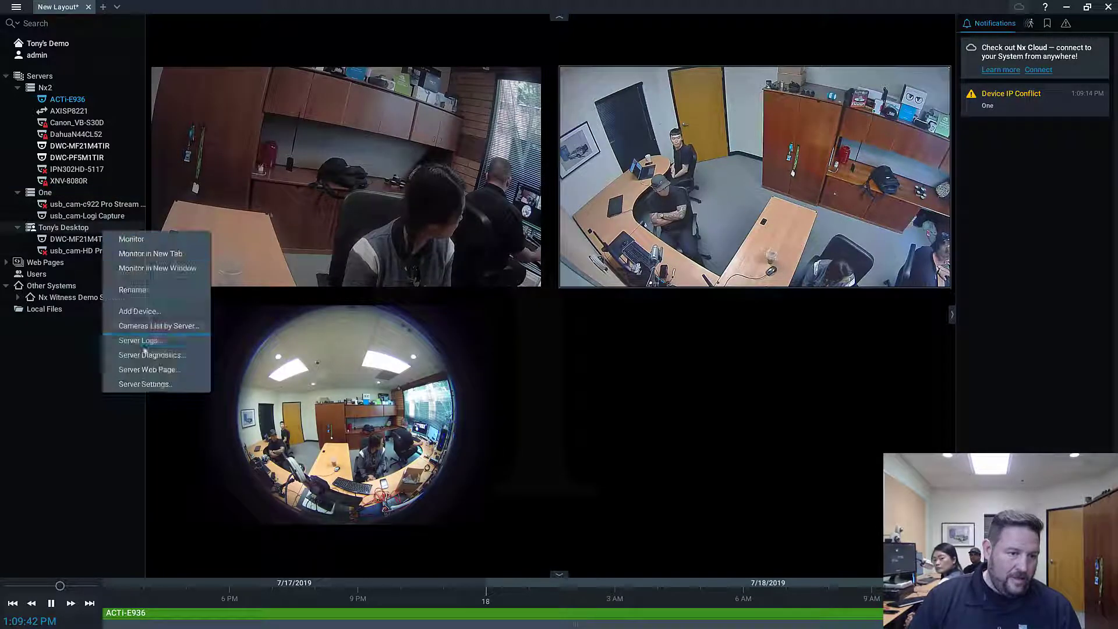
Disable the third server's system-drive storage location and save the storage changes
{"action": "left_click", "coordinate": [144, 384]}
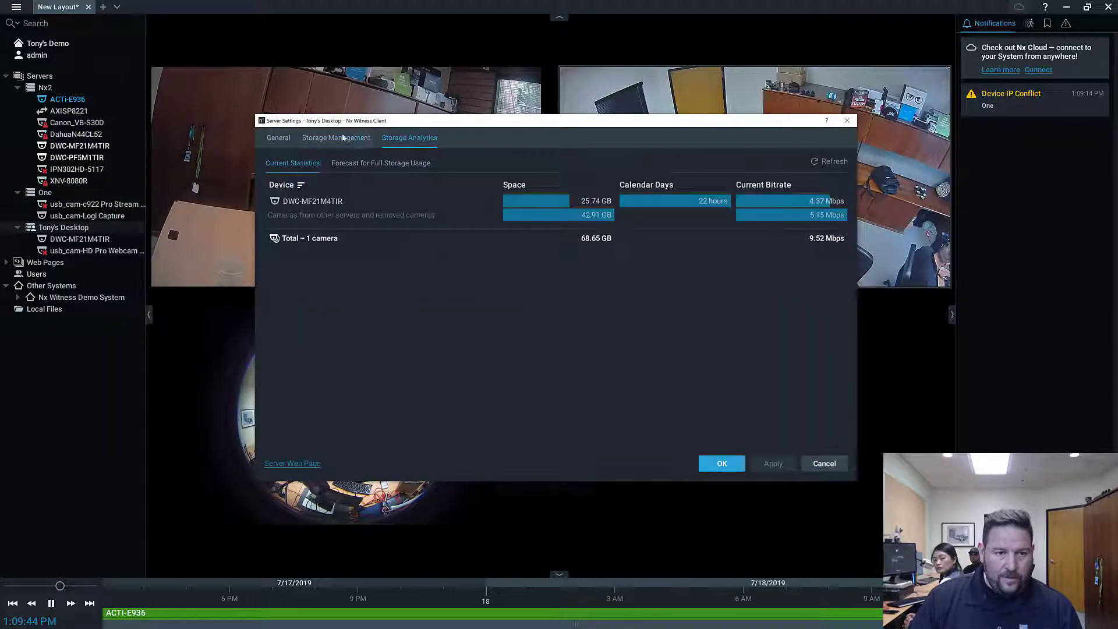
{"action": "left_click", "coordinate": [335, 137]}
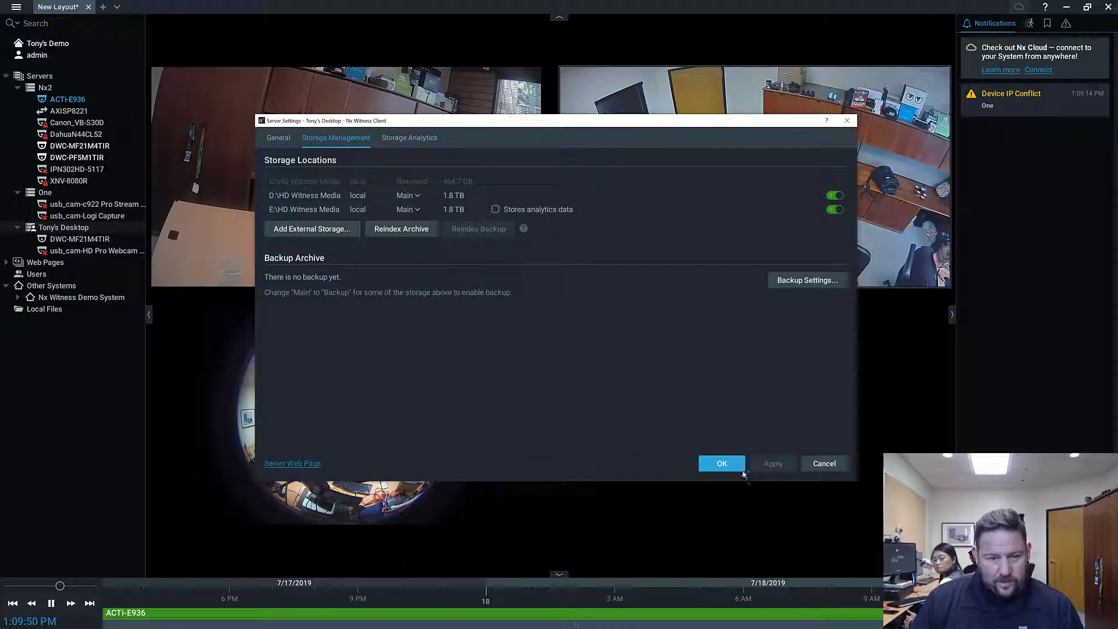
{"action": "left_click", "coordinate": [722, 463]}
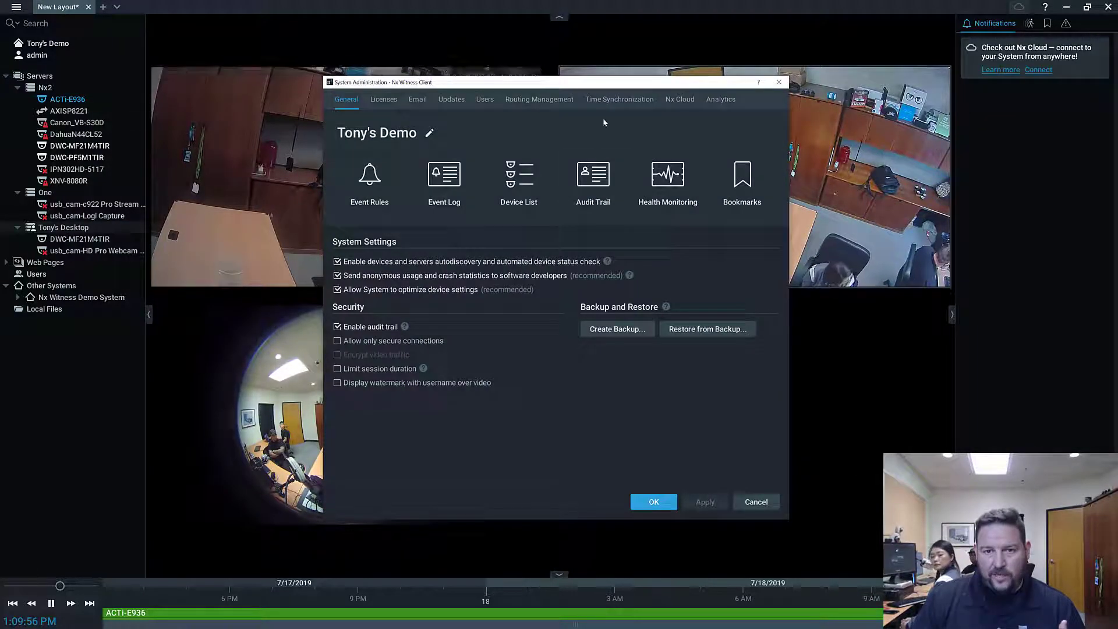
Confirm Sync Time with the Internet is on in Time Synchronization and keep it
{"action": "left_click", "coordinate": [620, 99]}
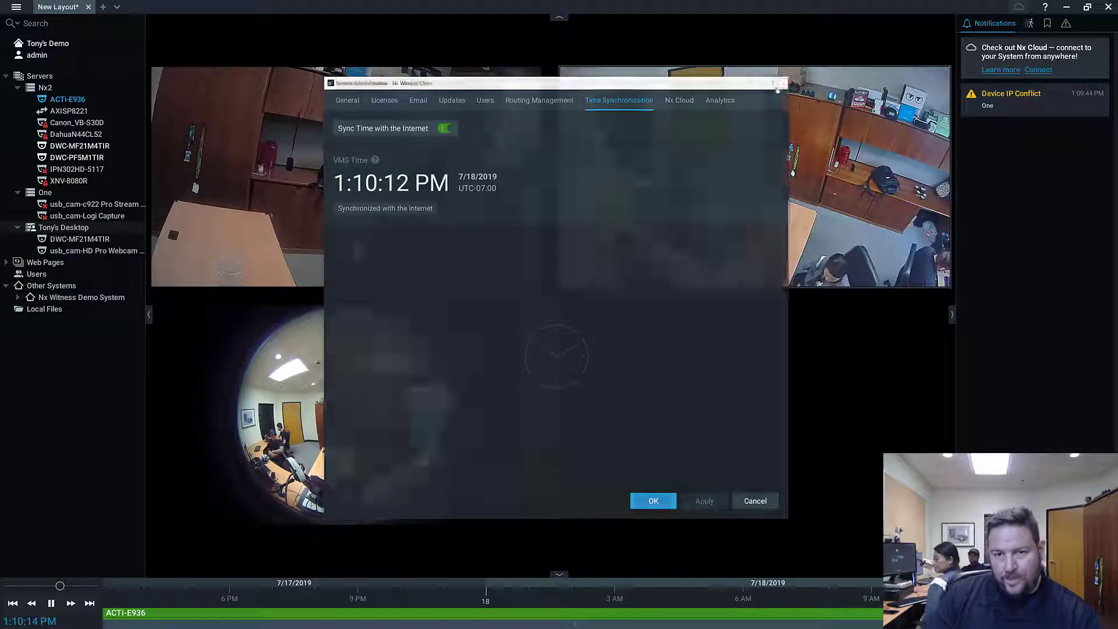
{"action": "left_click", "coordinate": [652, 501]}
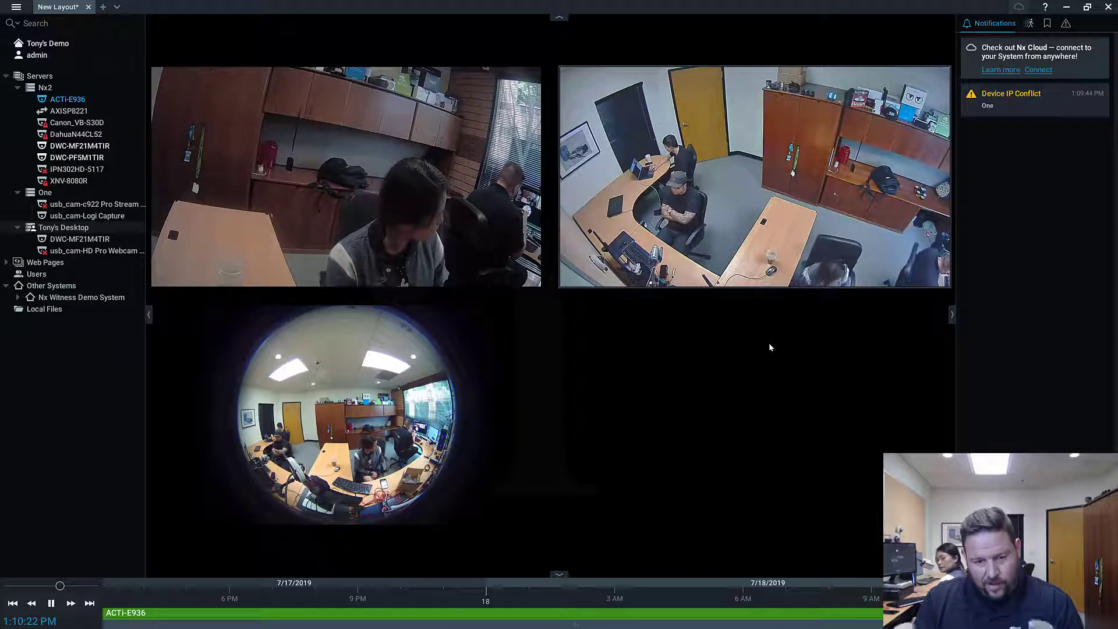